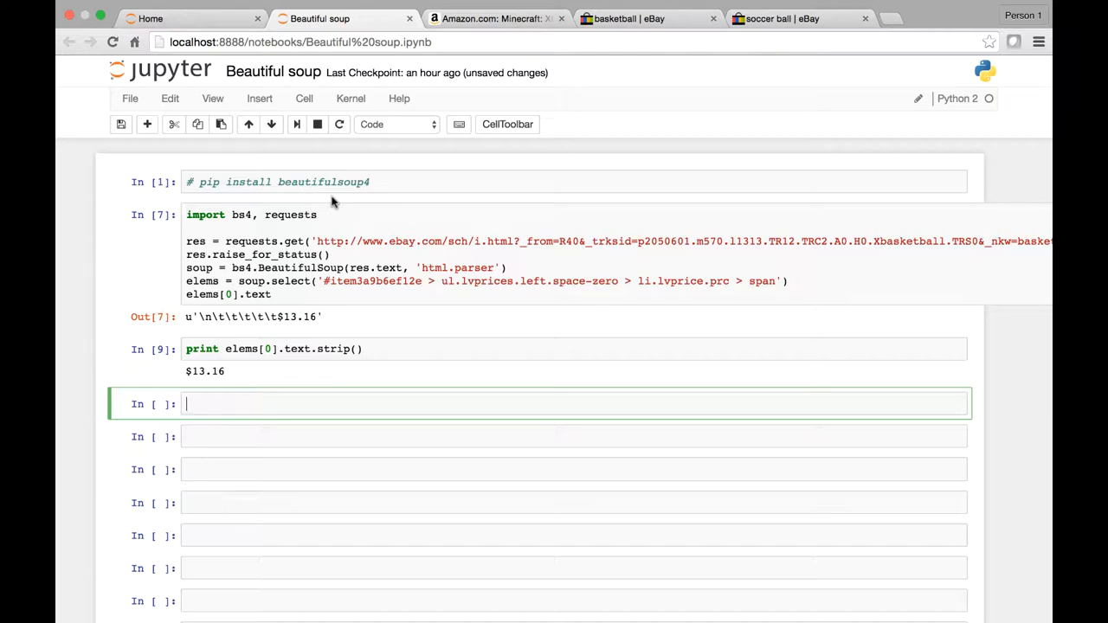
pyautogui.moveTo(319, 216)
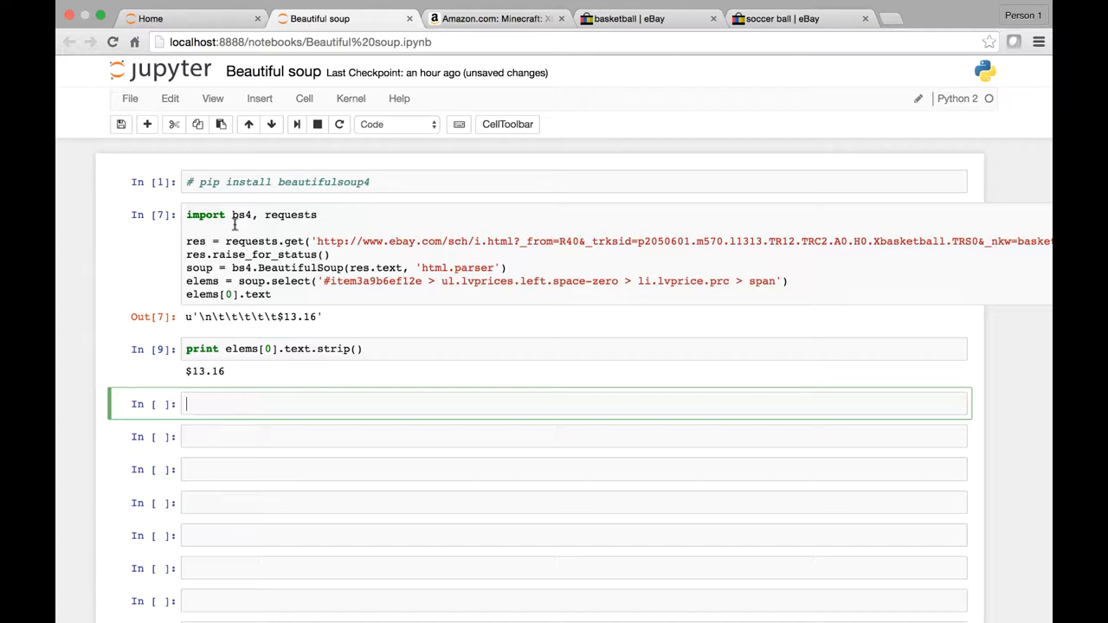
# - Add 'import bs4, requests' at the top of the new cell
pyautogui.scroll(-3)
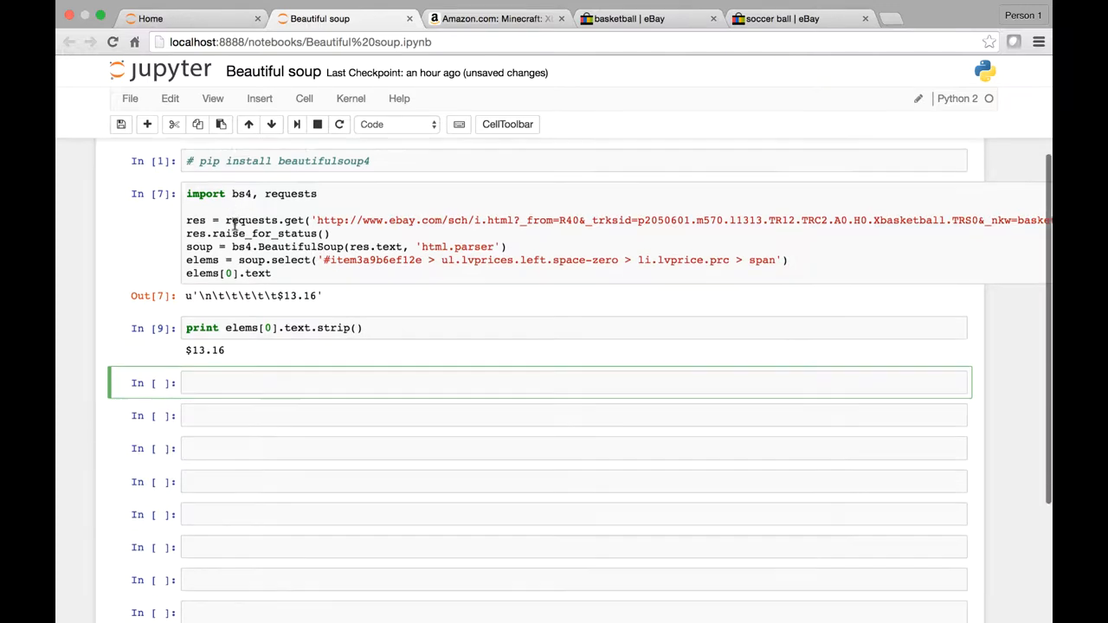
pyautogui.scroll(-3)
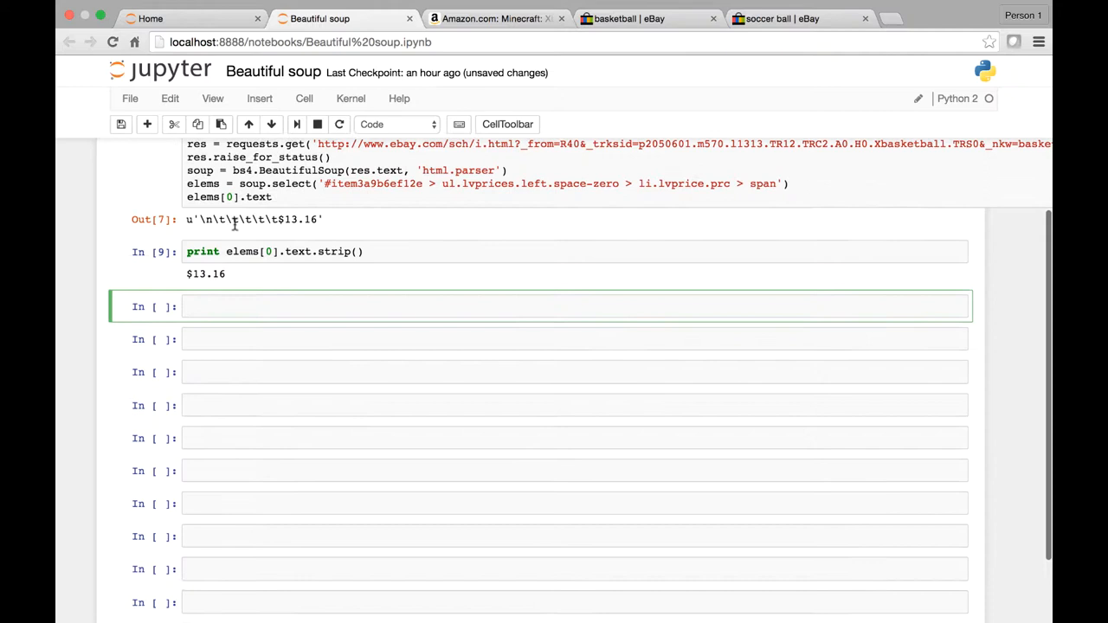
pyautogui.scroll(-3)
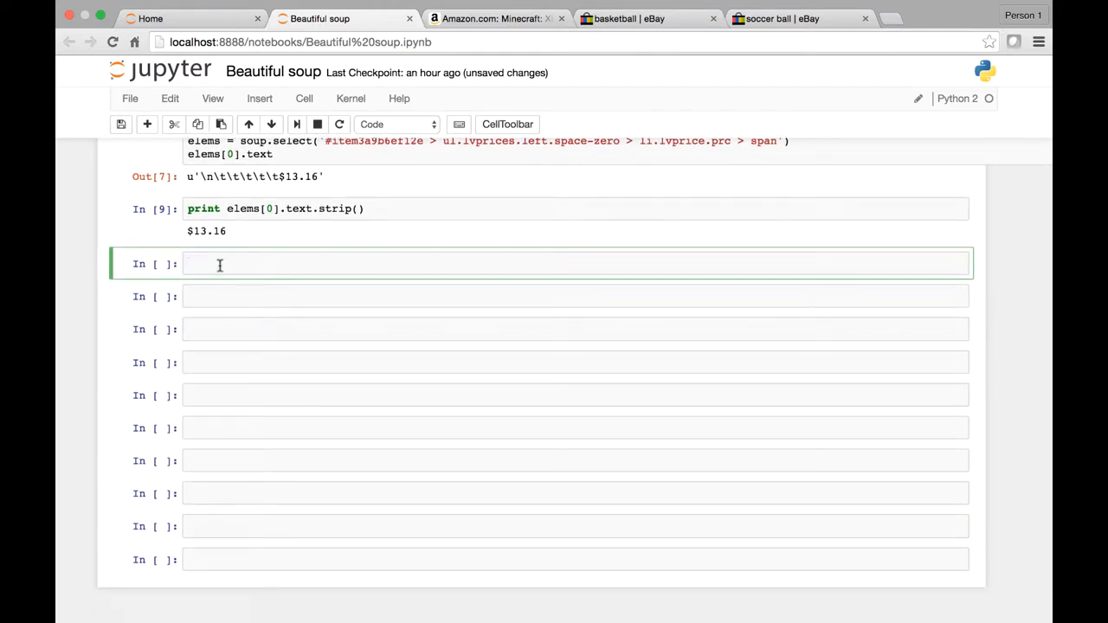
pyautogui.write('impo')
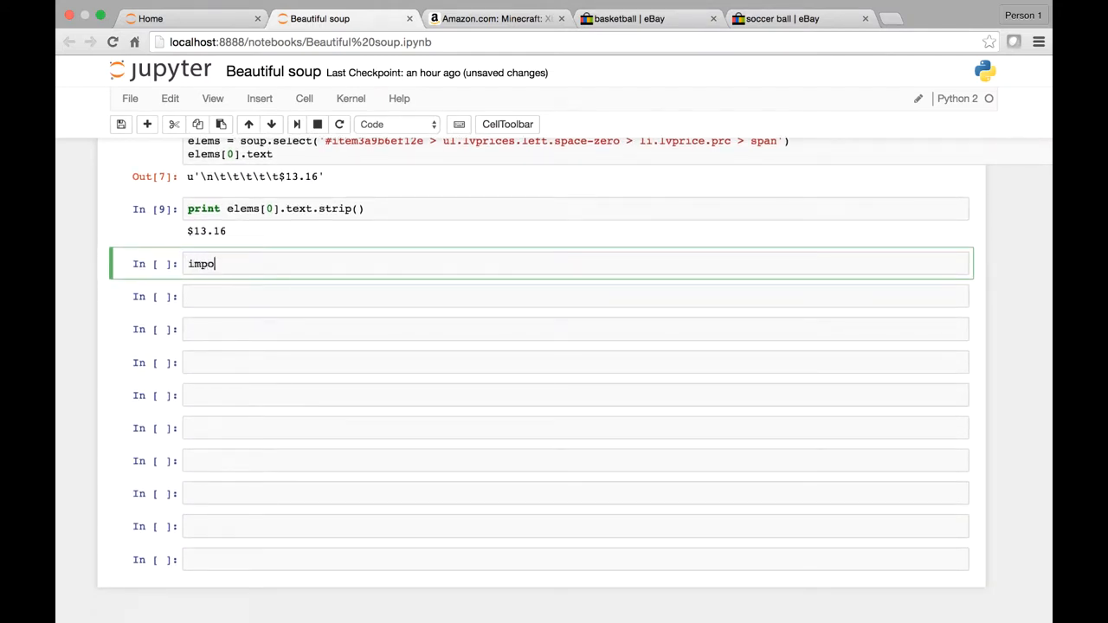
pyautogui.write('rt')
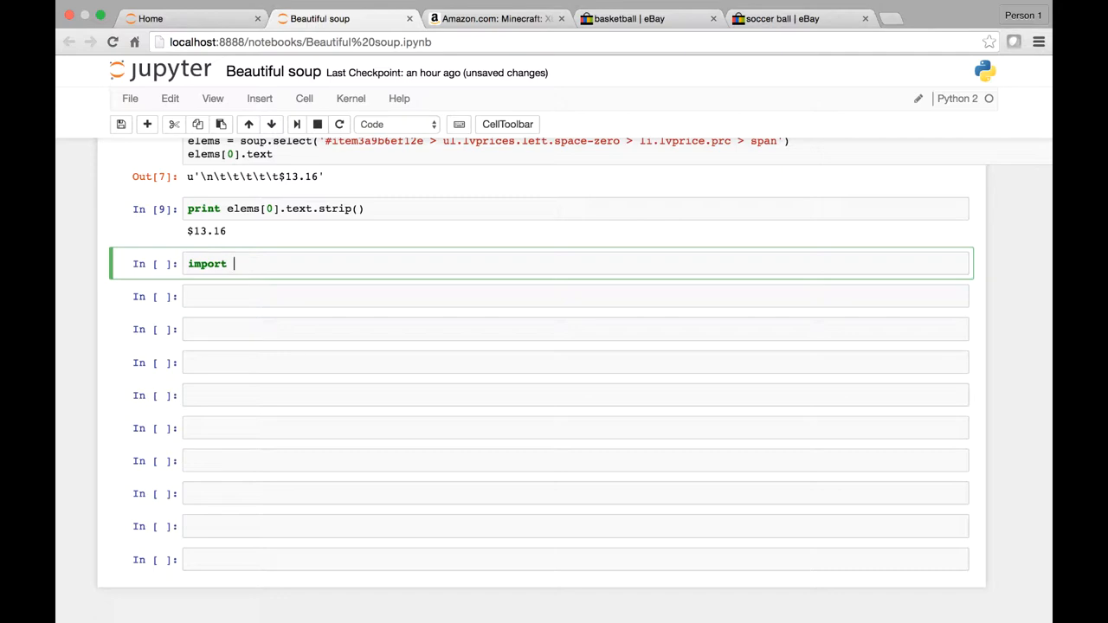
pyautogui.write('bs')
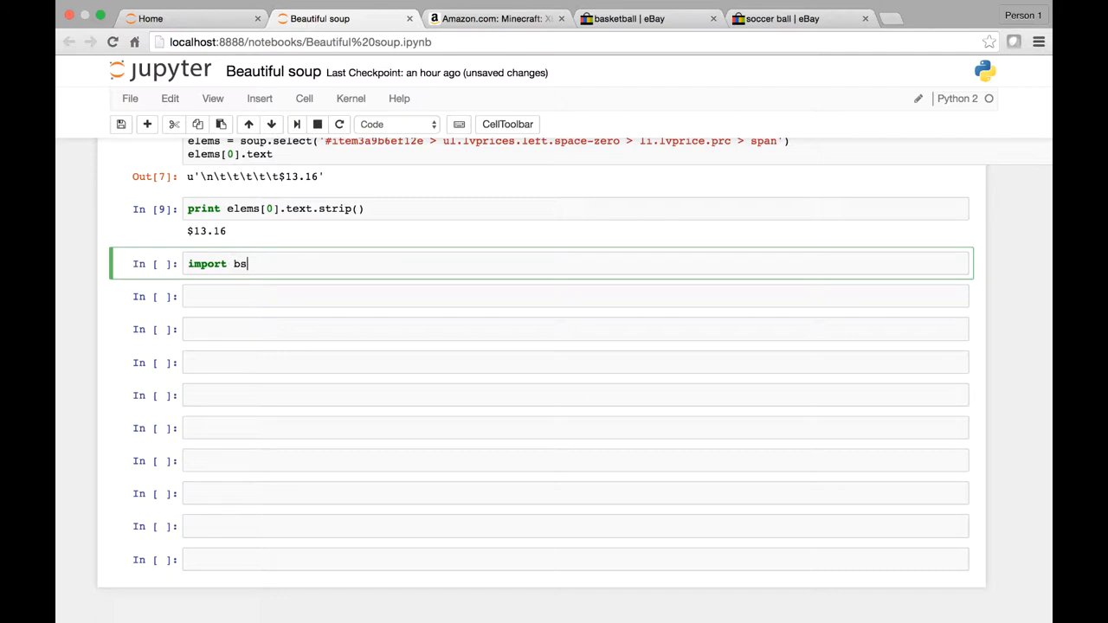
pyautogui.write('4, re')
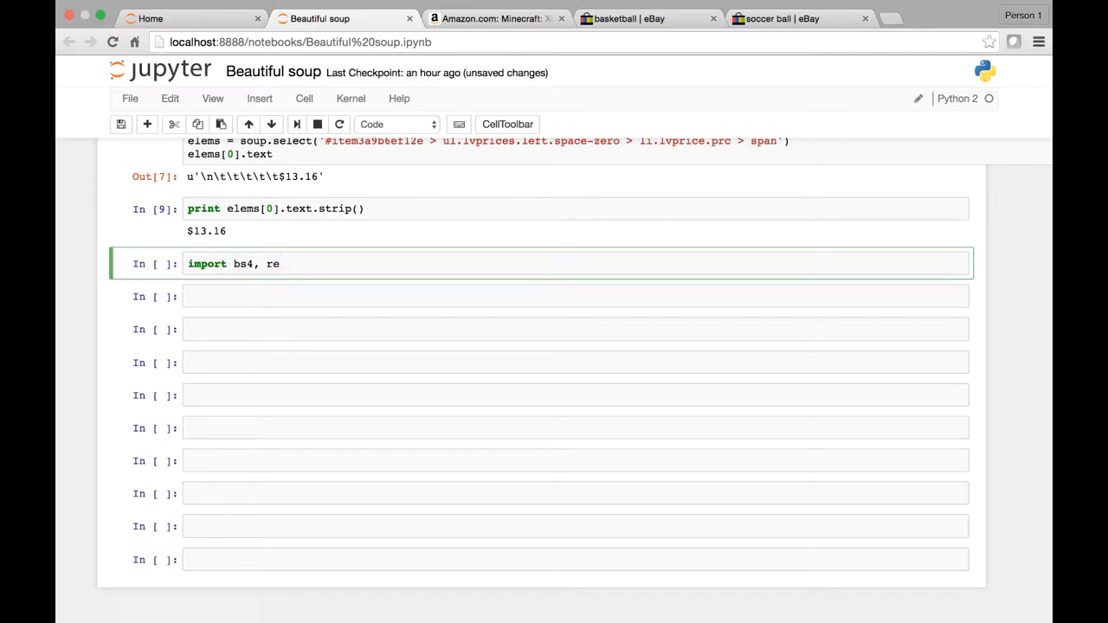
pyautogui.write('requests')
pyautogui.write('def')
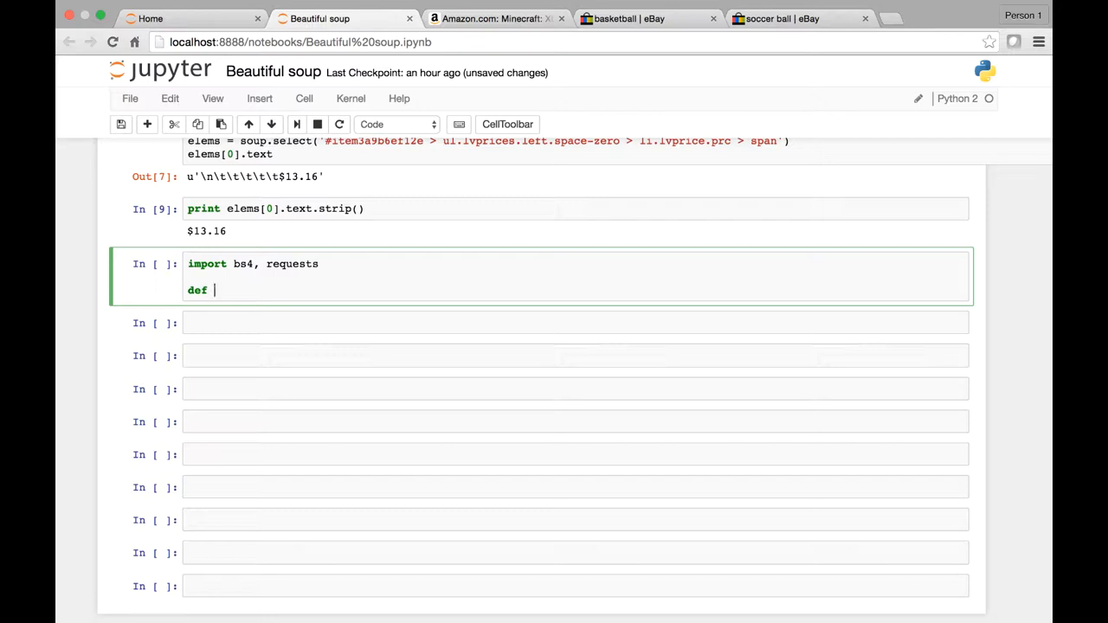
# - Declare 'def getEbayPrice(productUrl):' below the imports
pyautogui.write('getB')
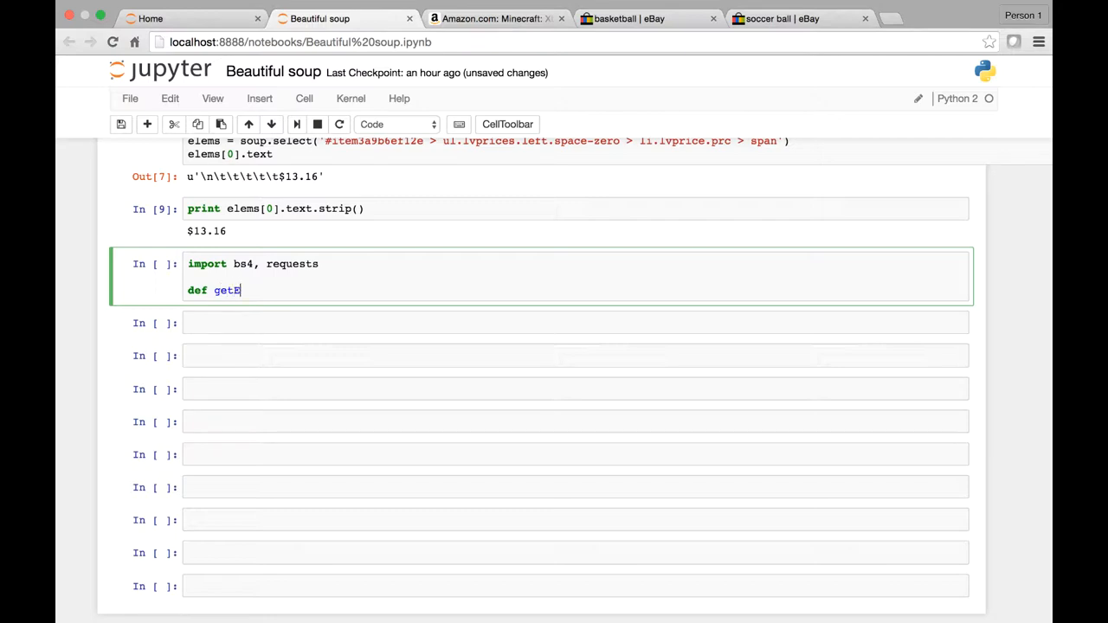
pyautogui.write('bay')
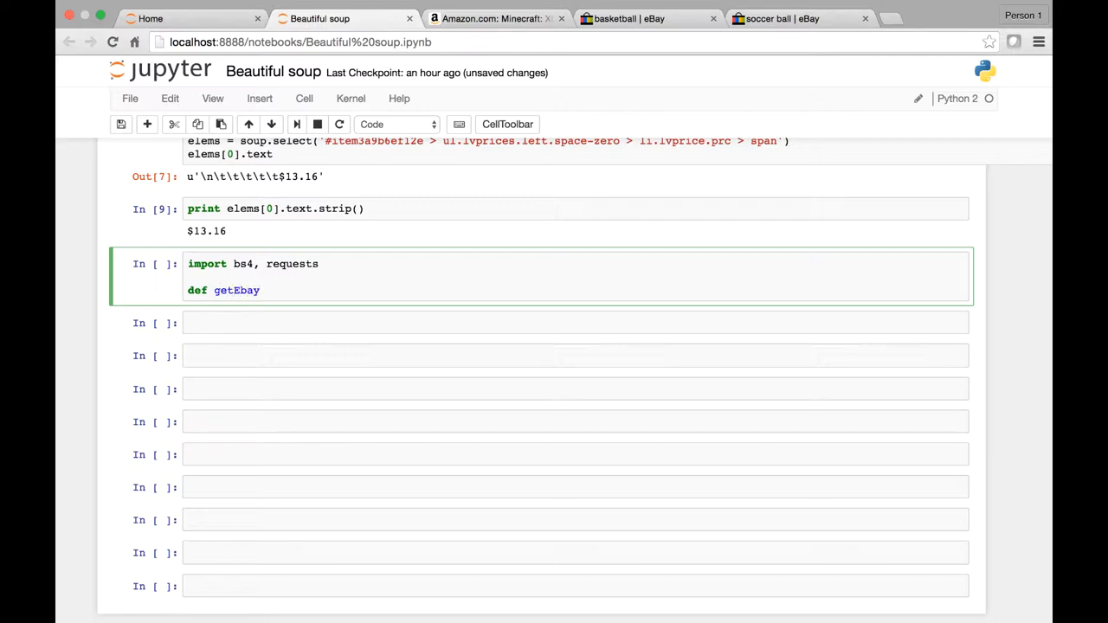
pyautogui.write('Price()')
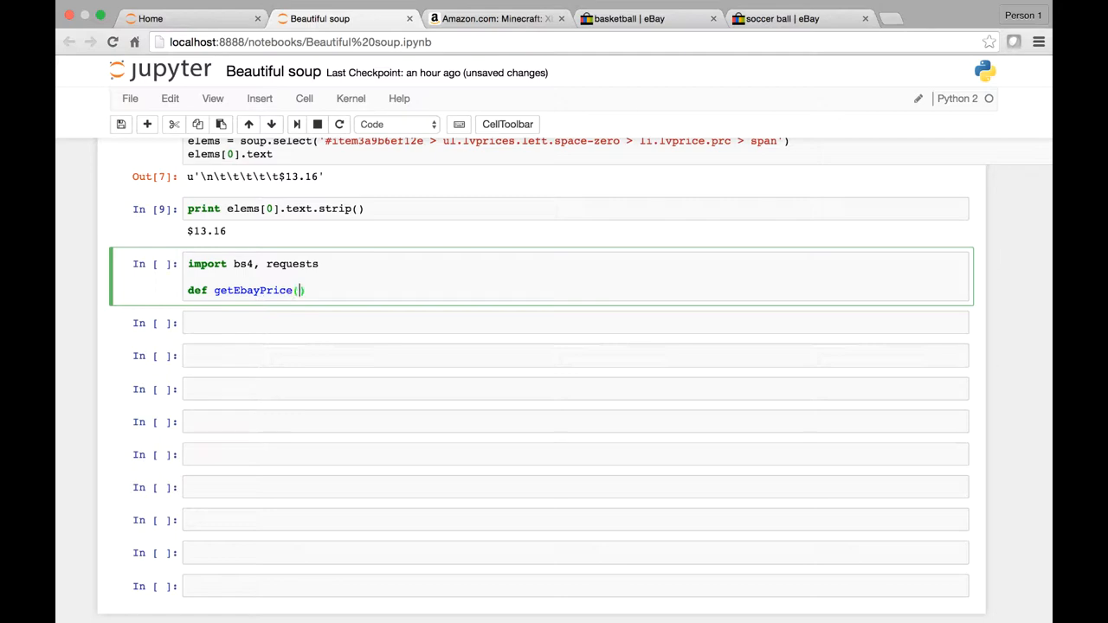
pyautogui.write('product')
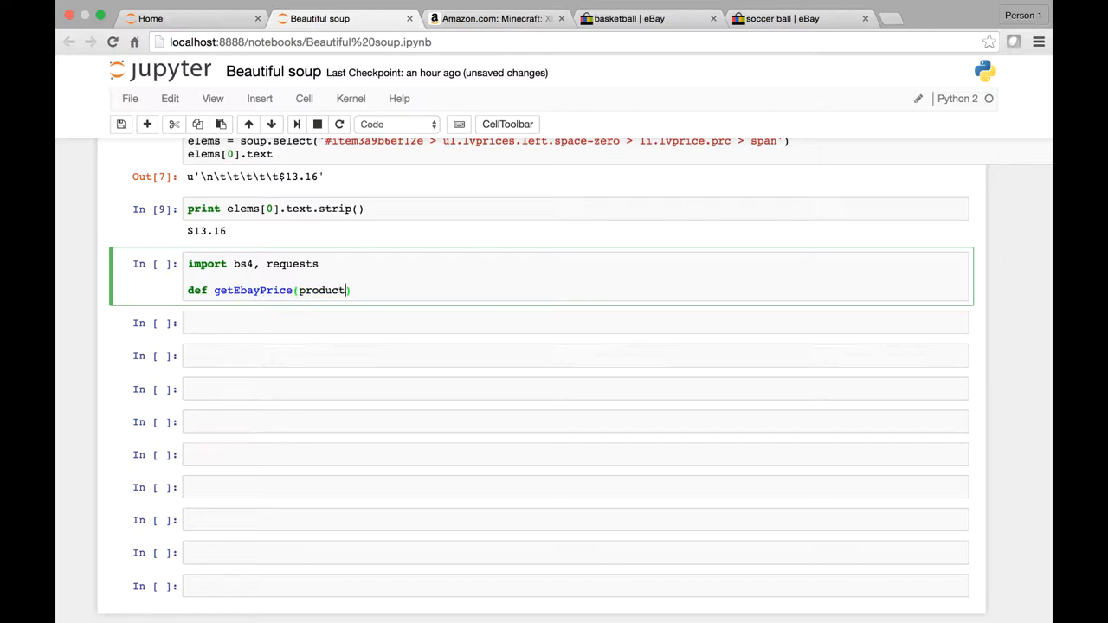
pyautogui.write('Url')
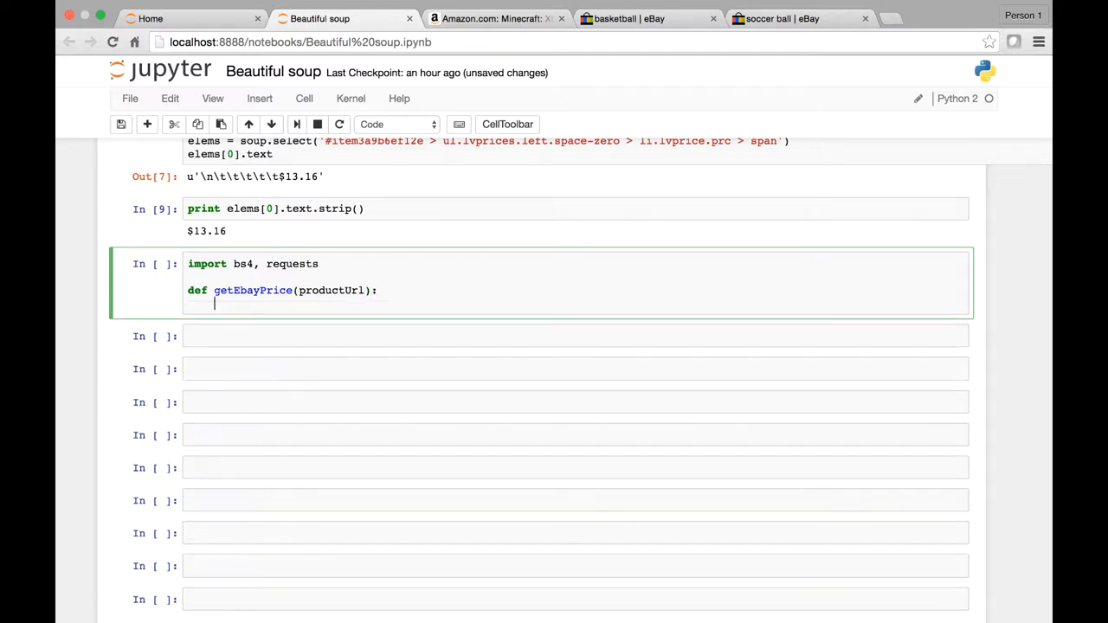
# - Save the notebook and add 'res = requests.get(productUrl)' in the function body
pyautogui.press('ctrl+s')
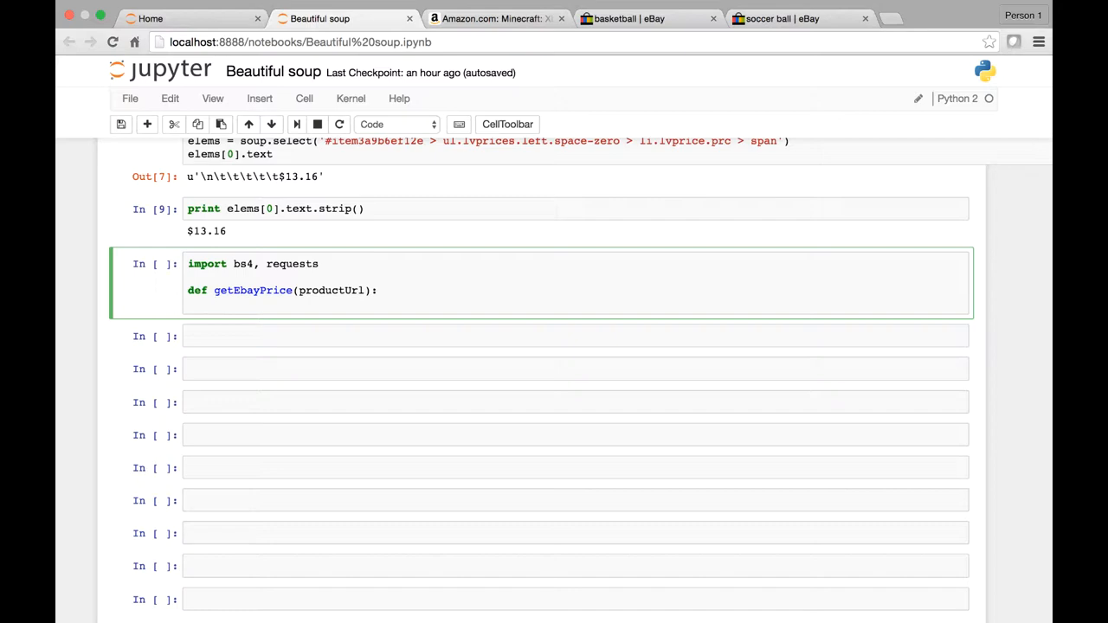
pyautogui.write('res =')
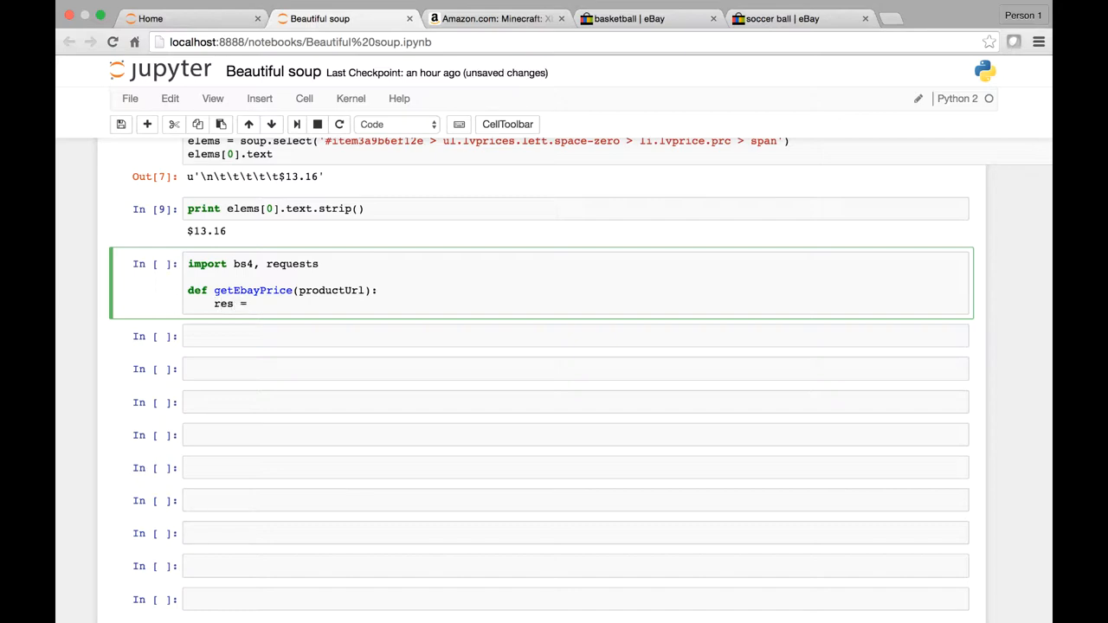
pyautogui.write('request')
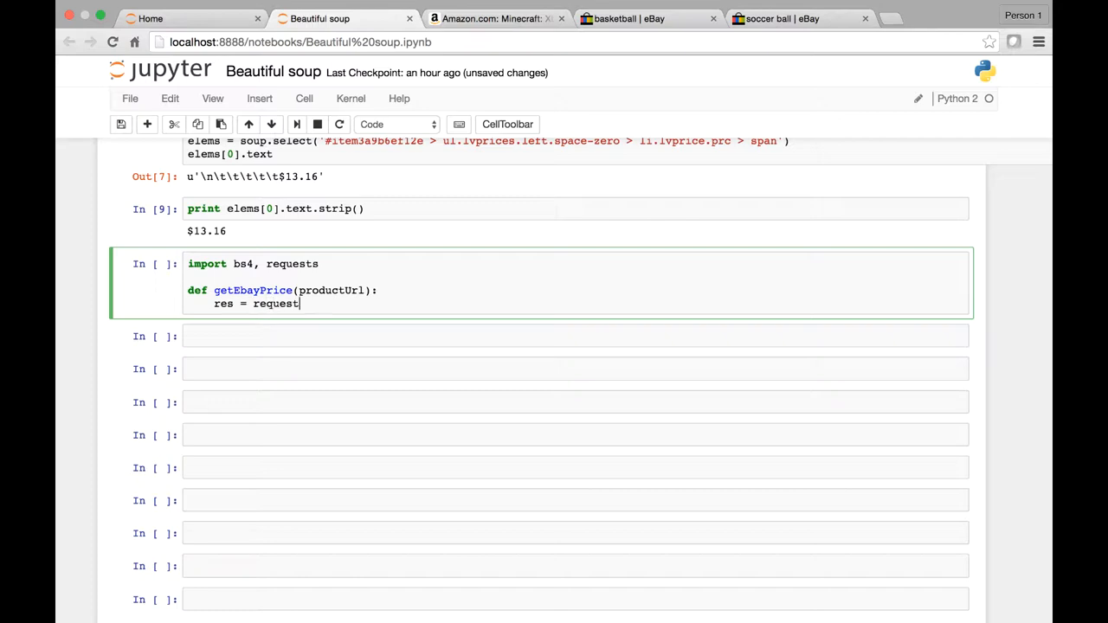
pyautogui.write('s.get(produc')
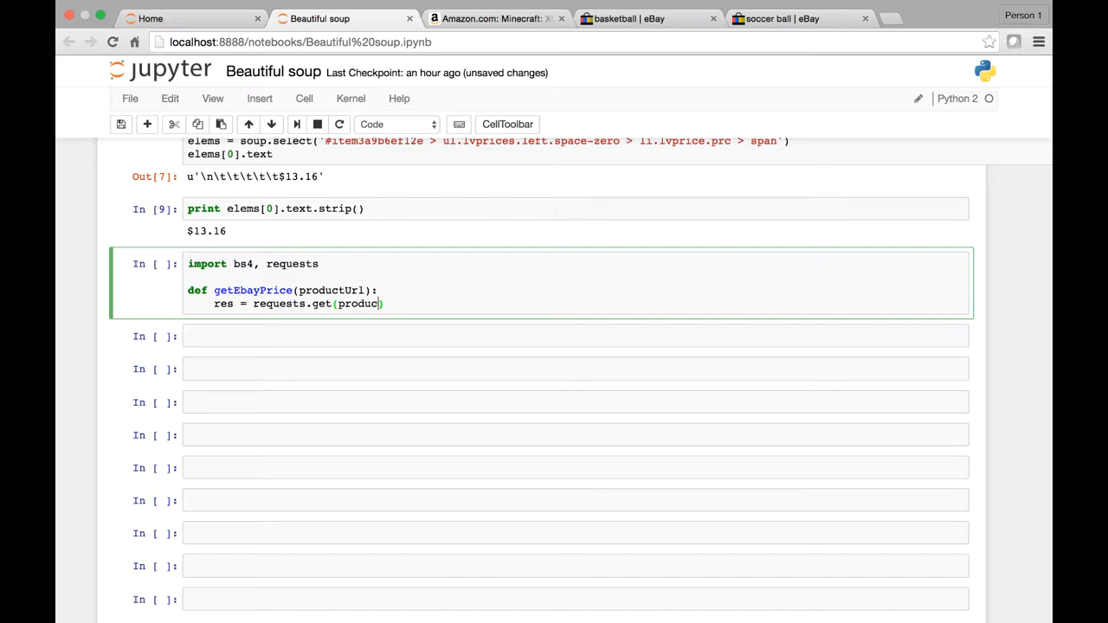
pyautogui.write('U')
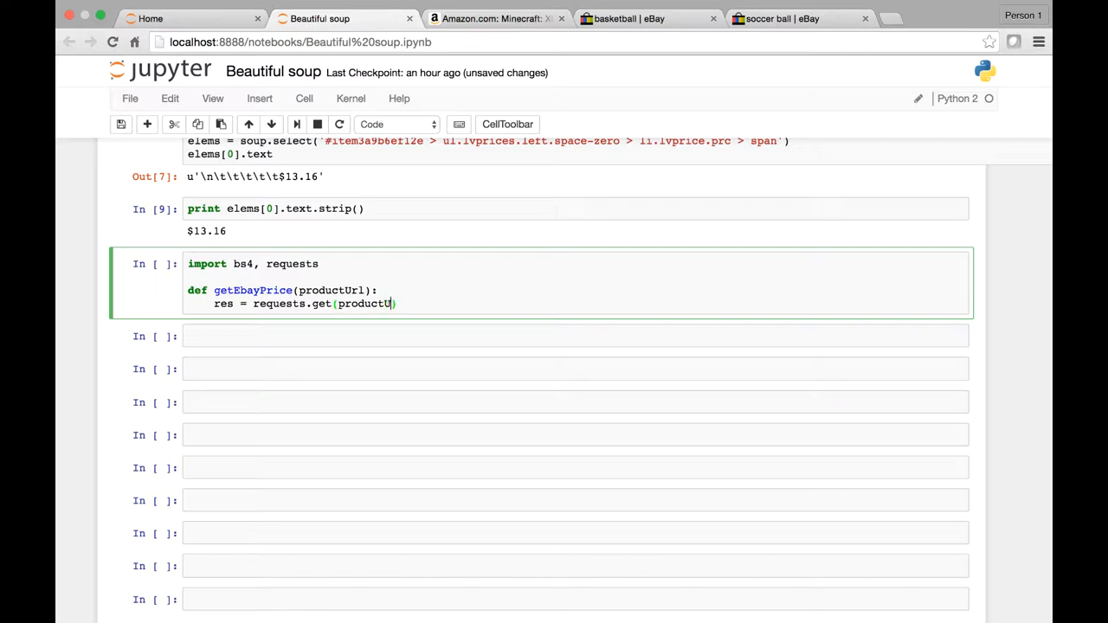
pyautogui.write('rl)')
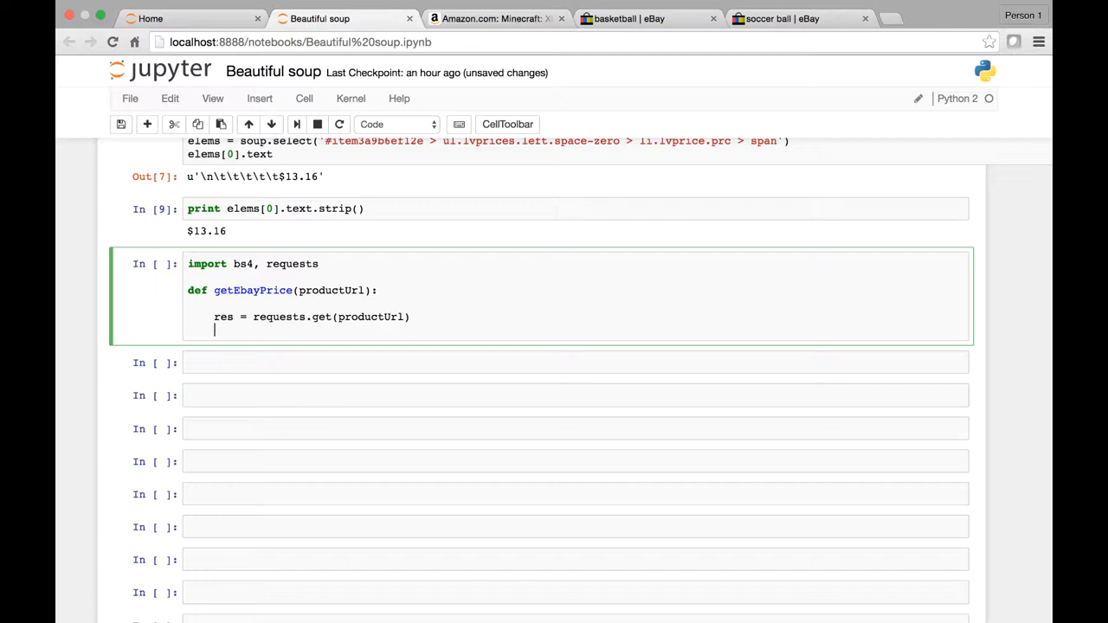
# - Add 'res.raise_for_status()' so a failed download raises an error
pyautogui.write('res.r')
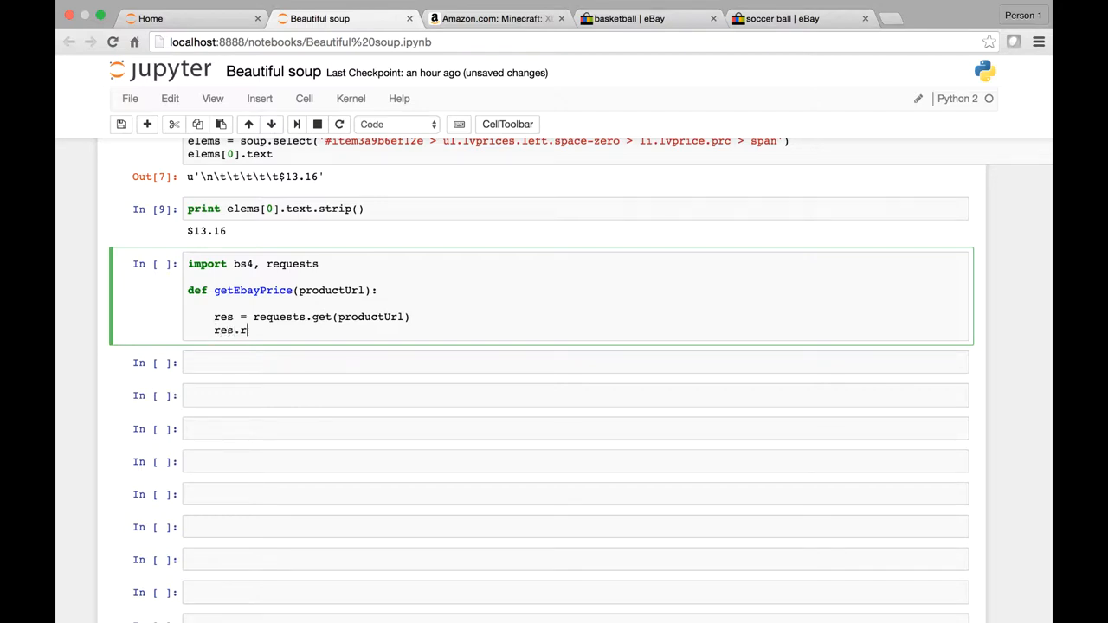
pyautogui.write('aise')
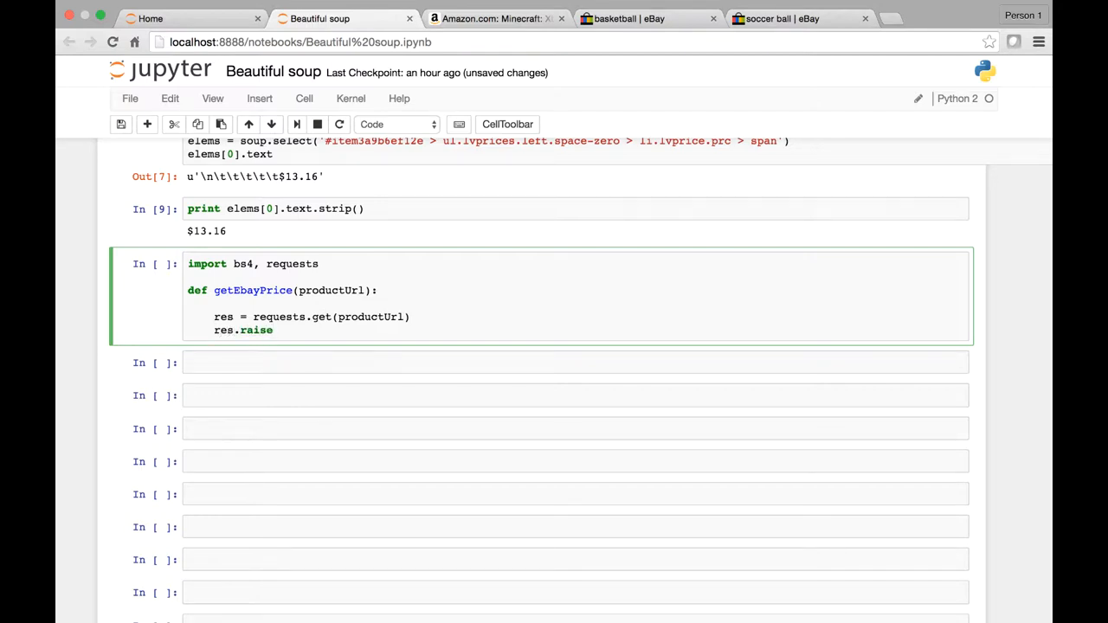
pyautogui.write('_for')
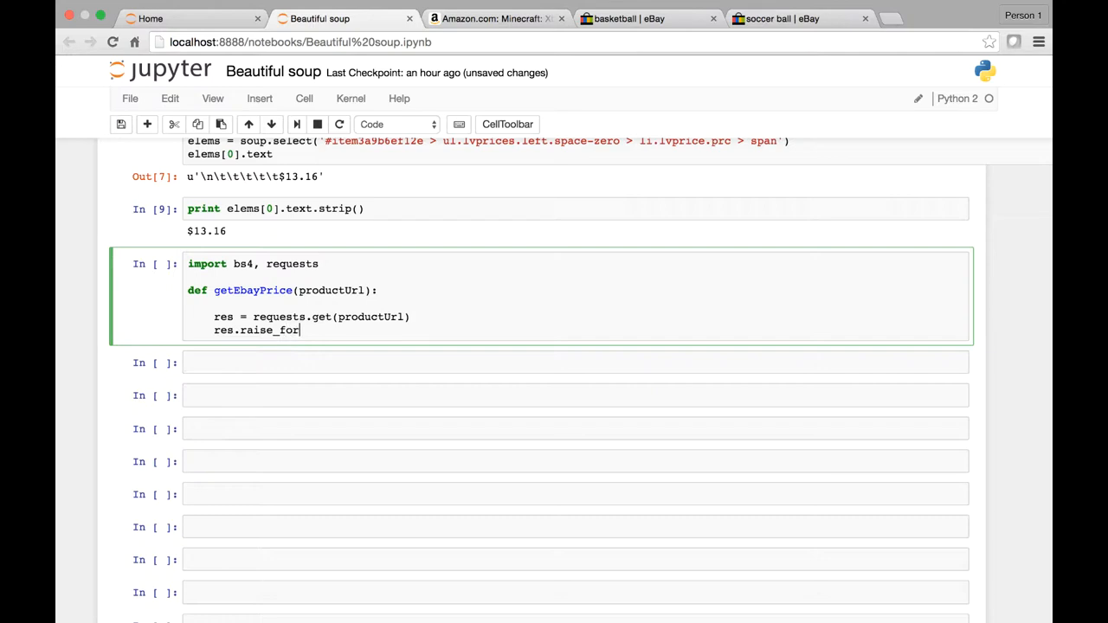
pyautogui.write('_status')
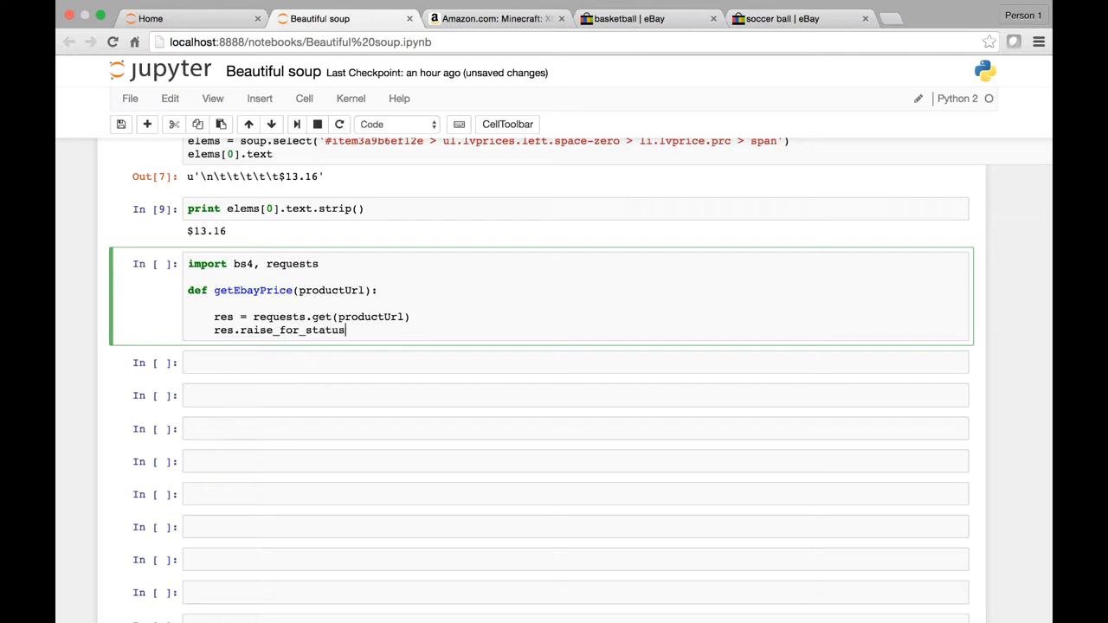
pyautogui.write('()')
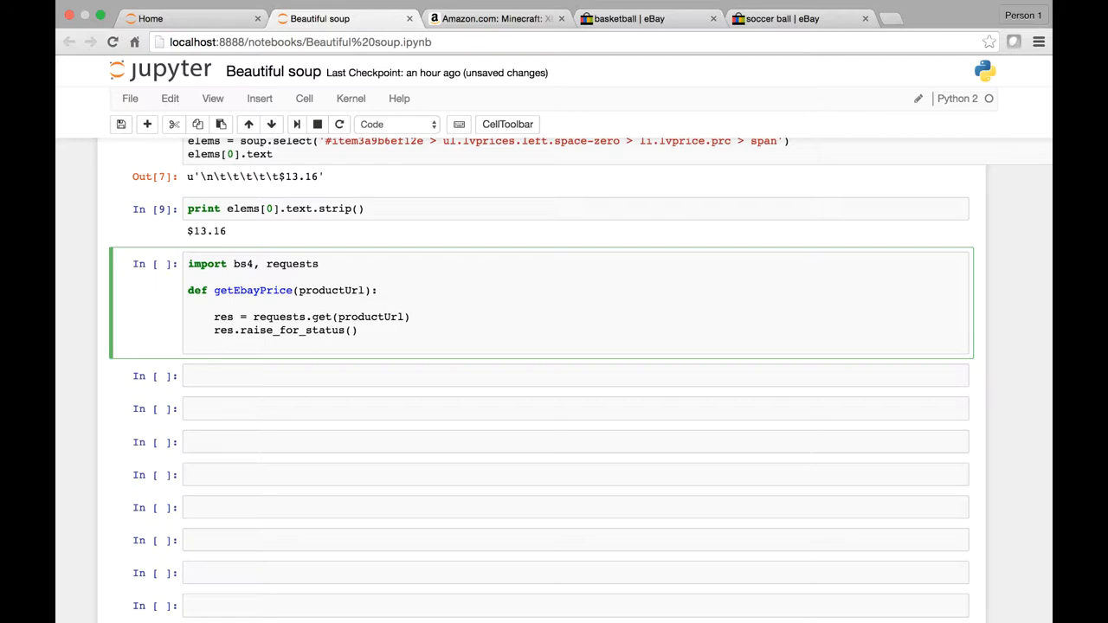
# - Add "soup = bs4.BeautifulSoup(res.text, 'html.parser')" to parse the page
pyautogui.write('soup = b')
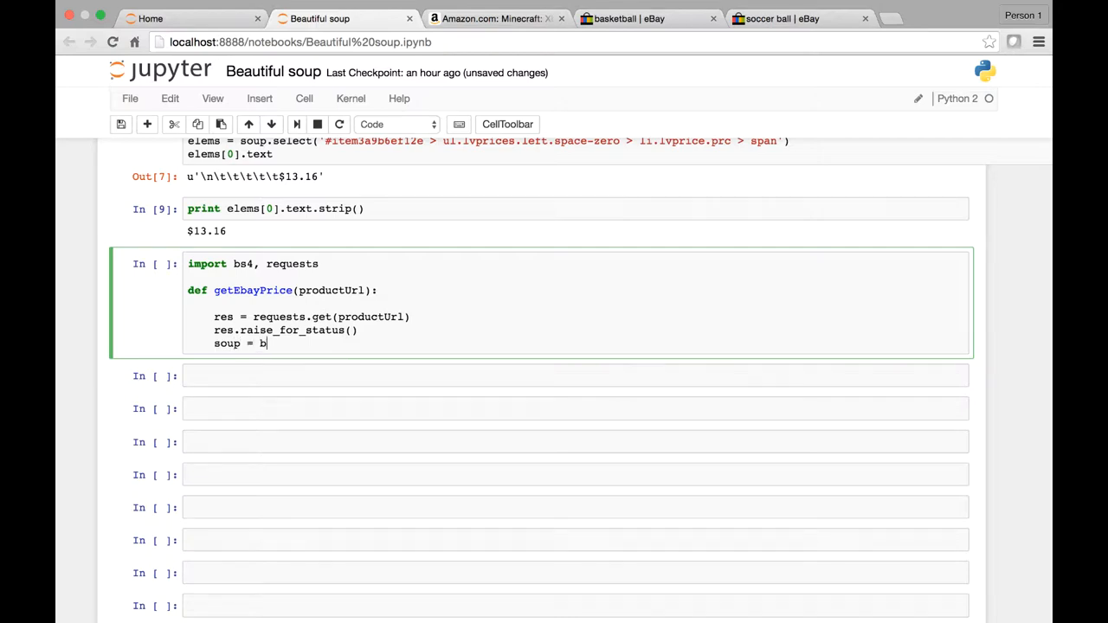
pyautogui.write('s4.')
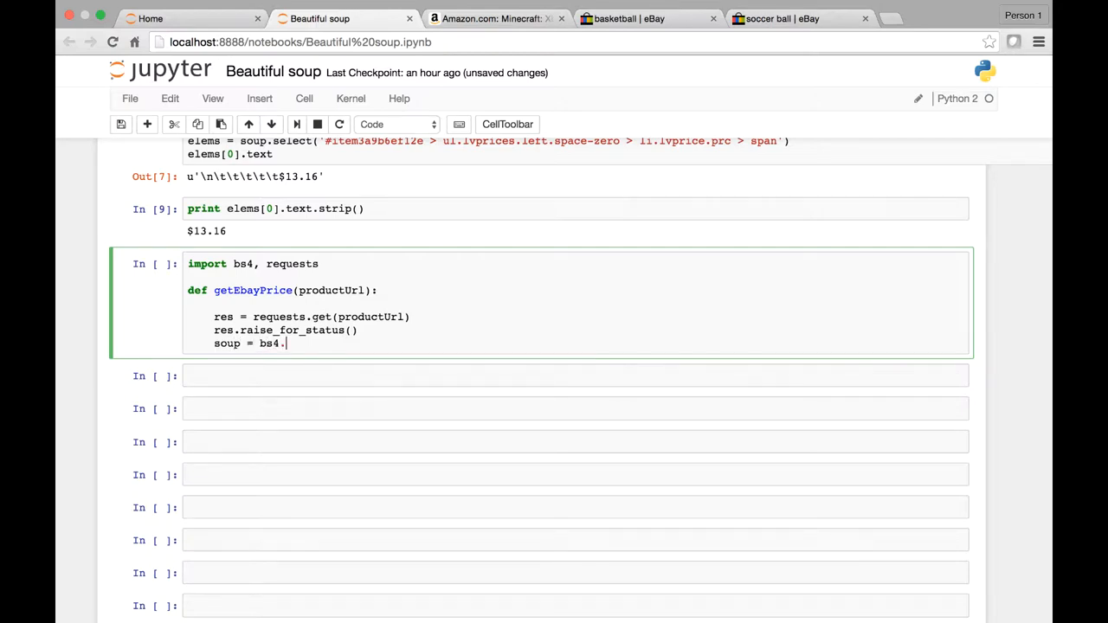
pyautogui.write('BeautifulS')
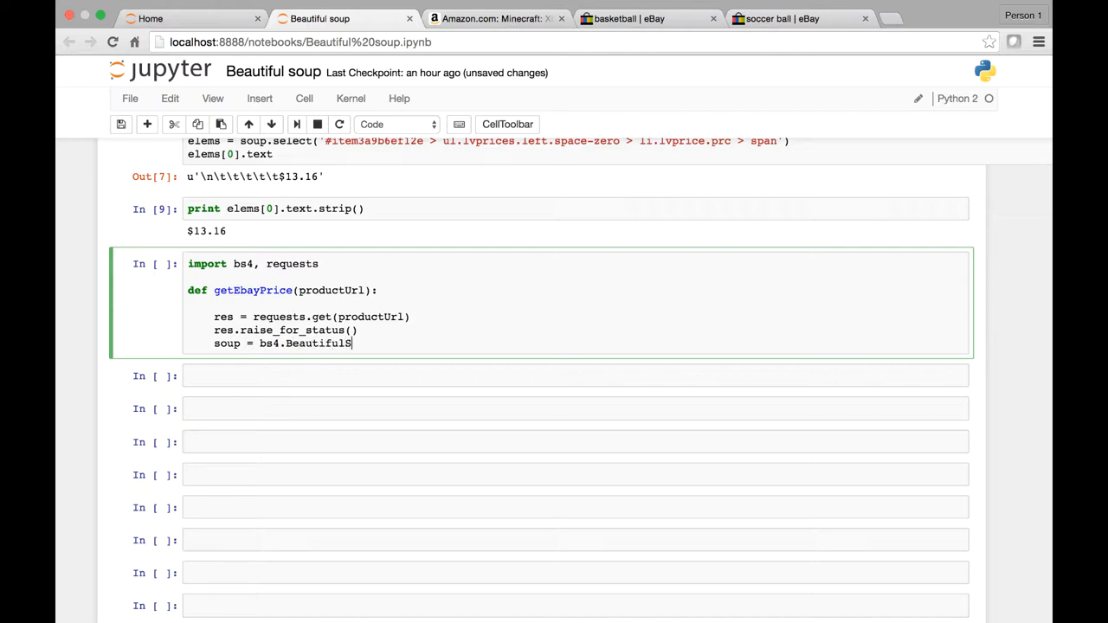
pyautogui.write('oul')
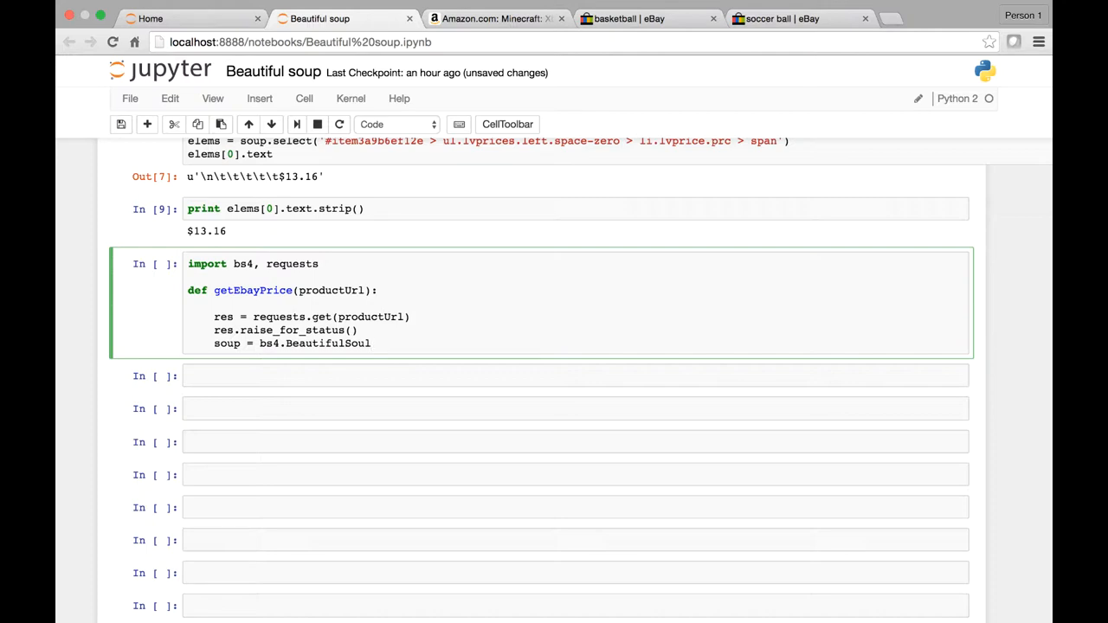
pyautogui.write('(res)')
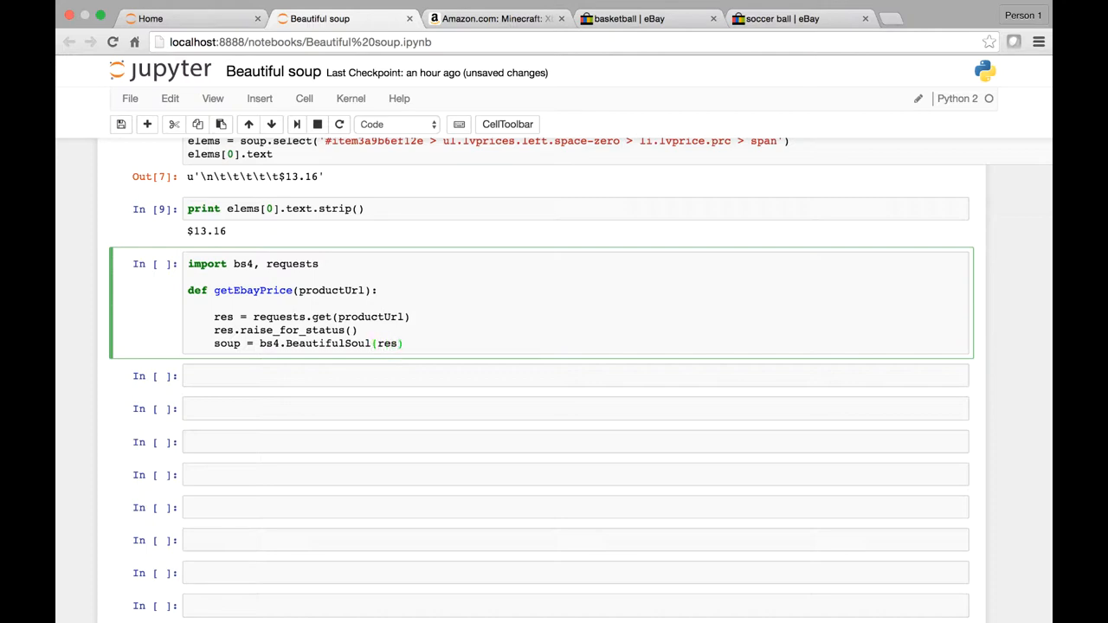
pyautogui.write('.text')
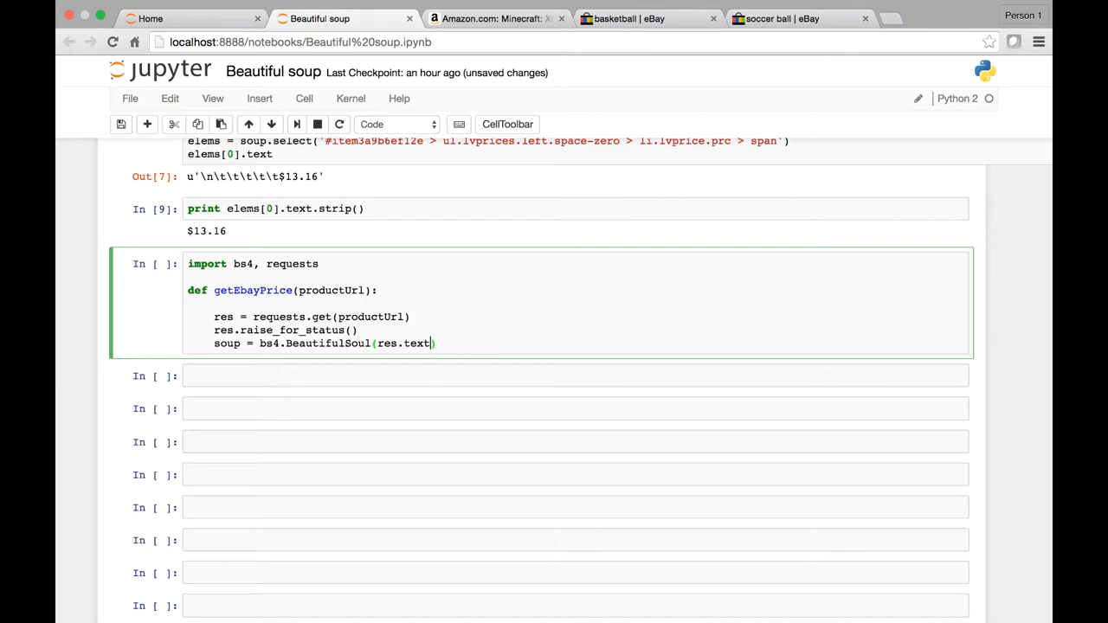
pyautogui.write(", ''")
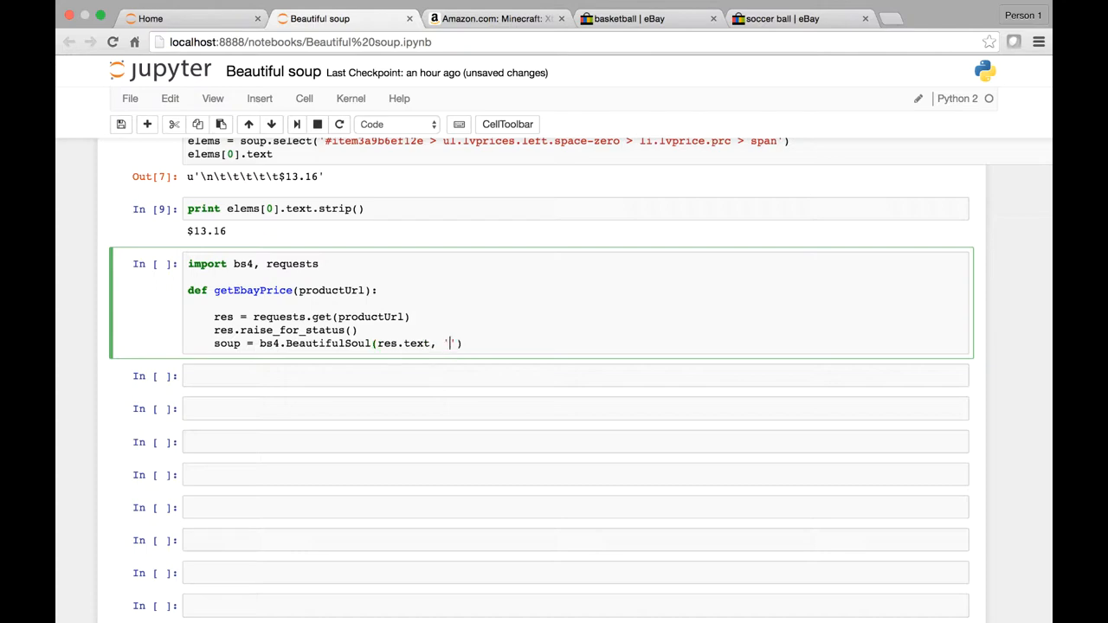
pyautogui.write('htm')
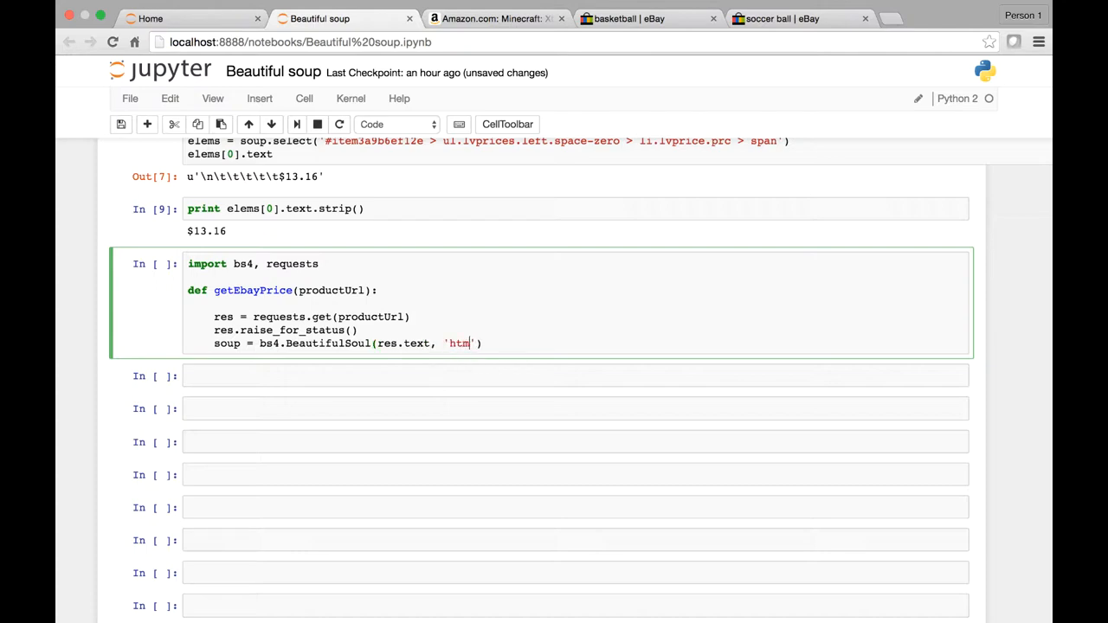
pyautogui.write('l.parser')
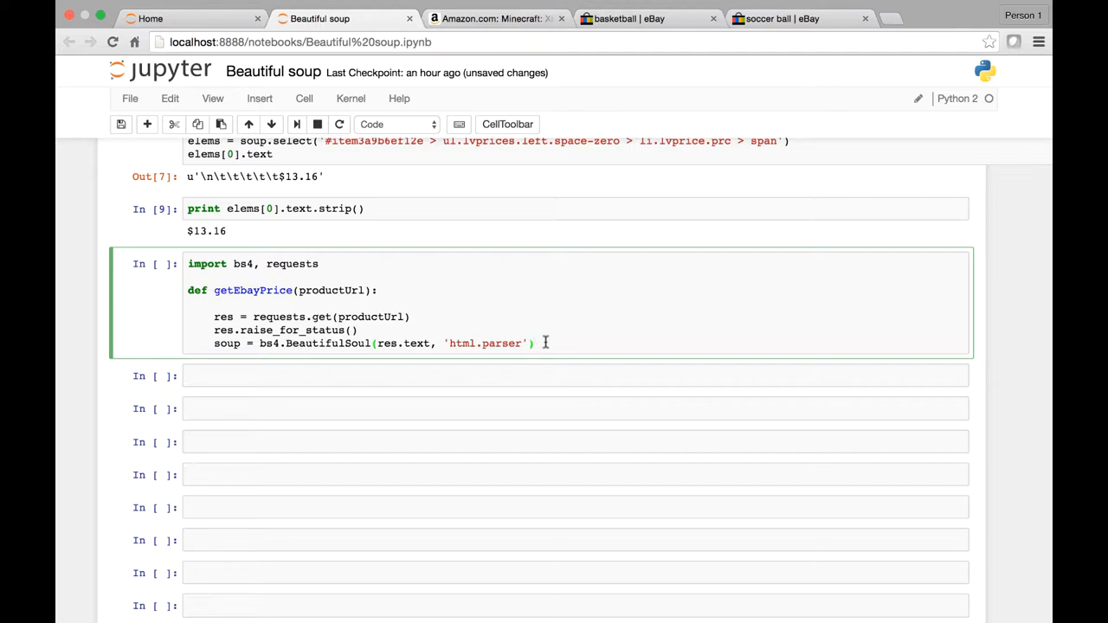
# - Start "elems = soup.select('')" with an empty selector
pyautogui.write('el')
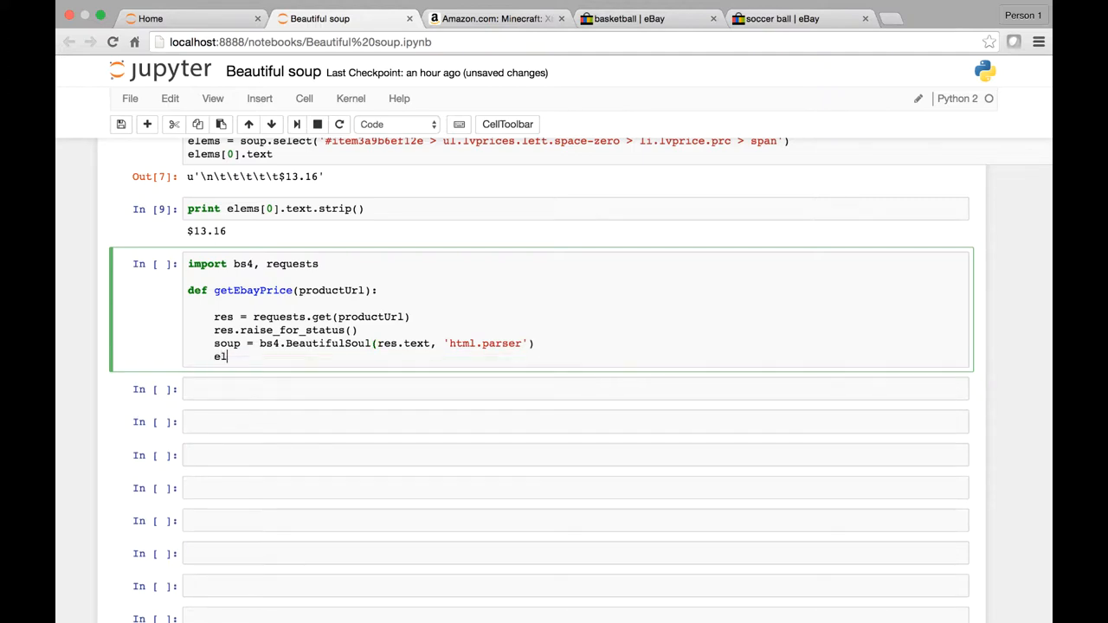
pyautogui.write('ems =')
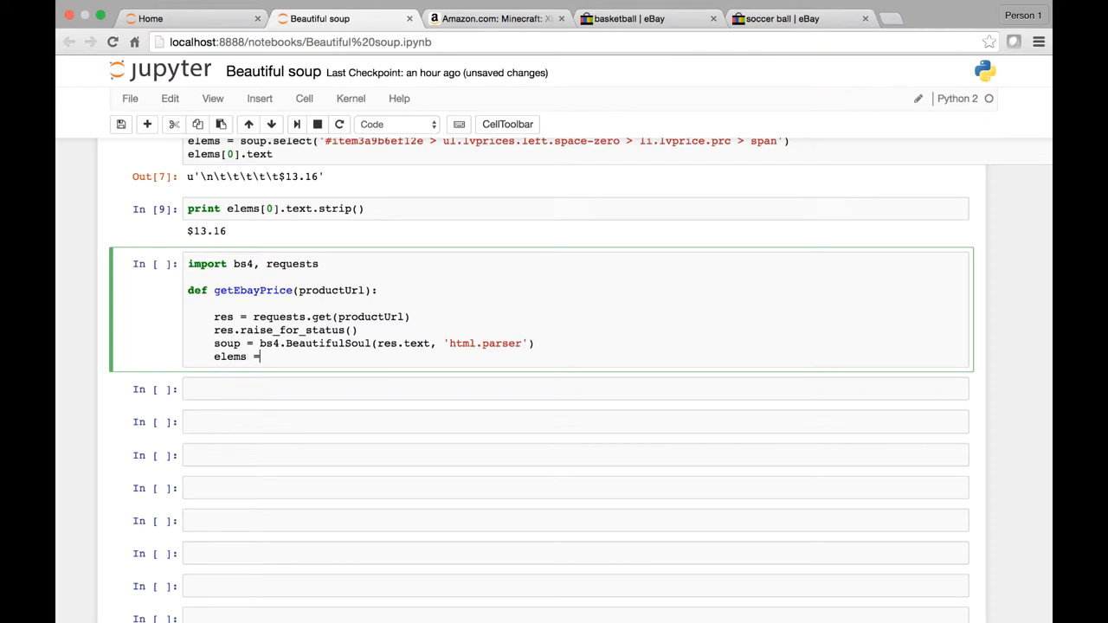
pyautogui.write('soup.sele')
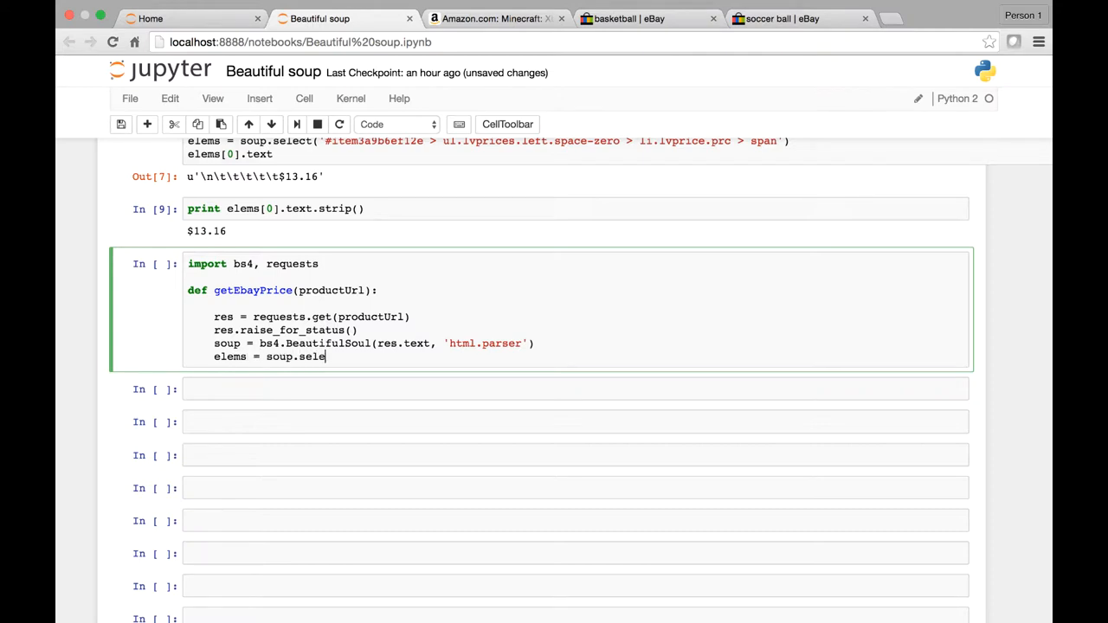
pyautogui.write('ct()')
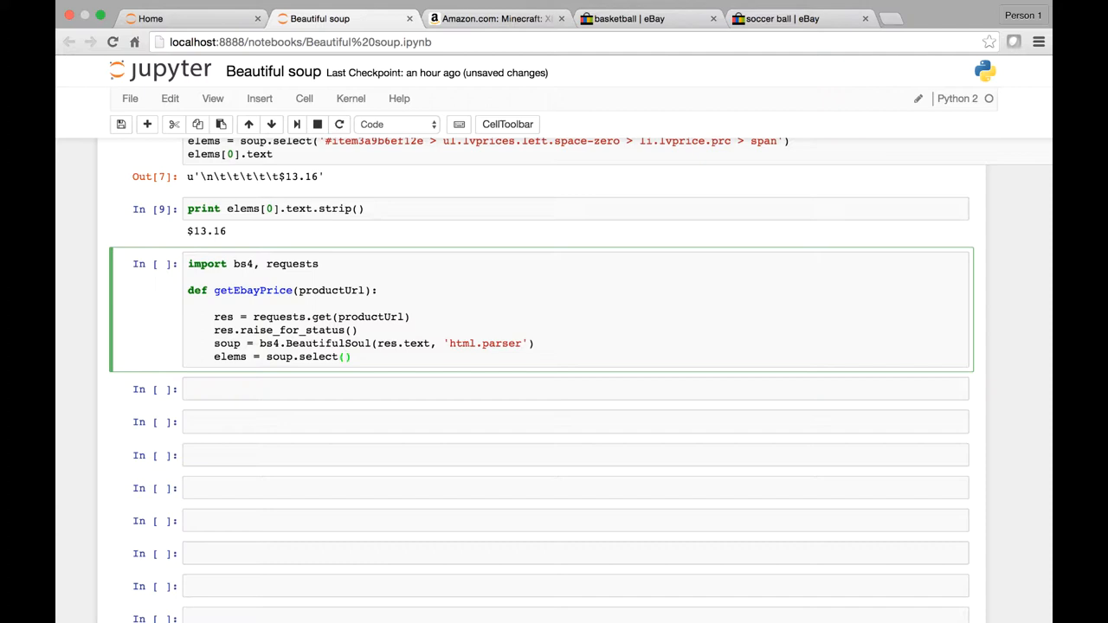
pyautogui.write("''")
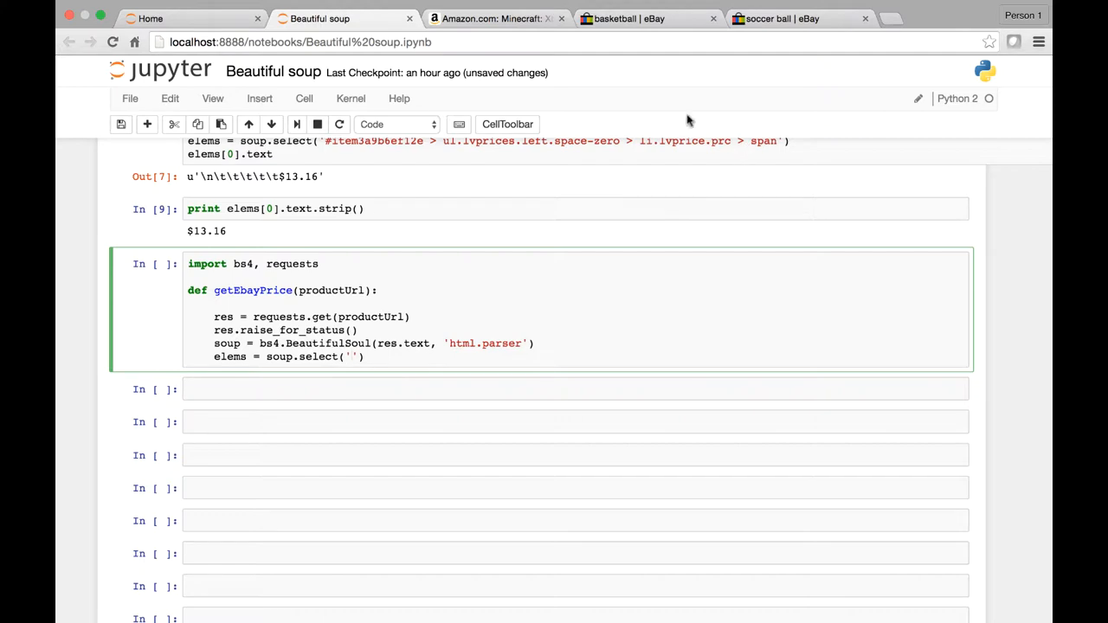
# - Inspect the $13.16 price on the eBay results and paste its CSS selector into soup.select
pyautogui.click(644, 17)
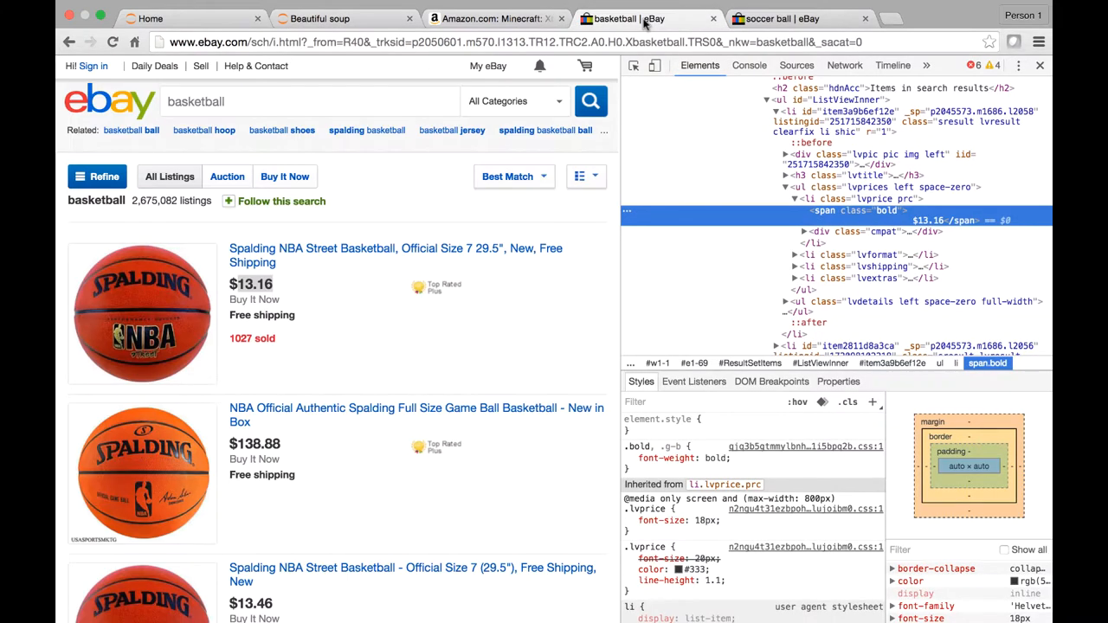
pyautogui.moveTo(1038, 65)
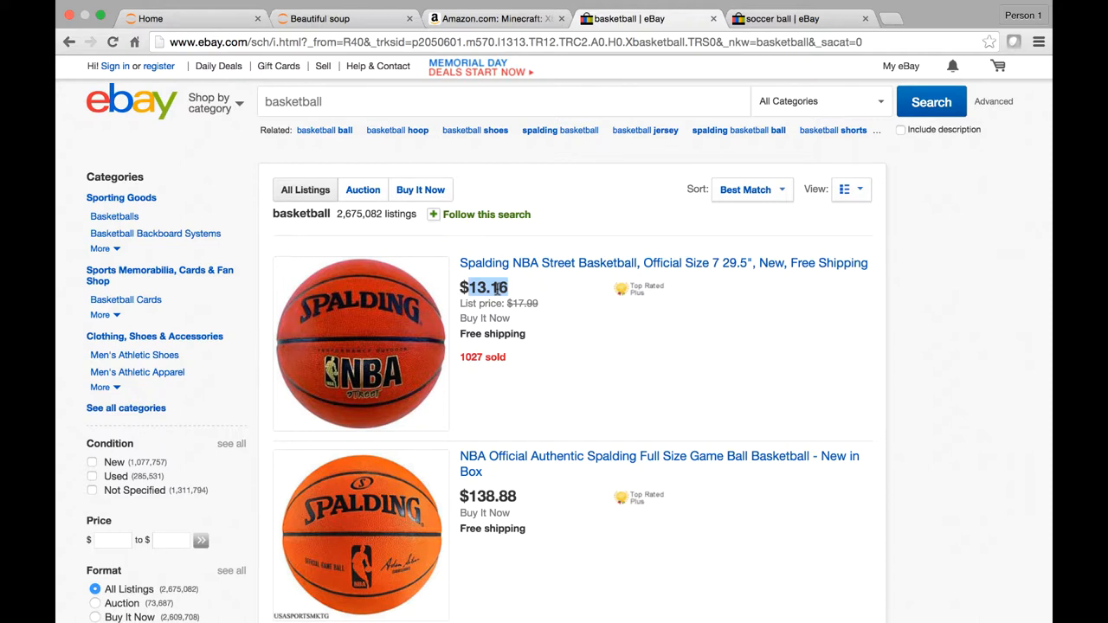
pyautogui.rightClick(485, 287)
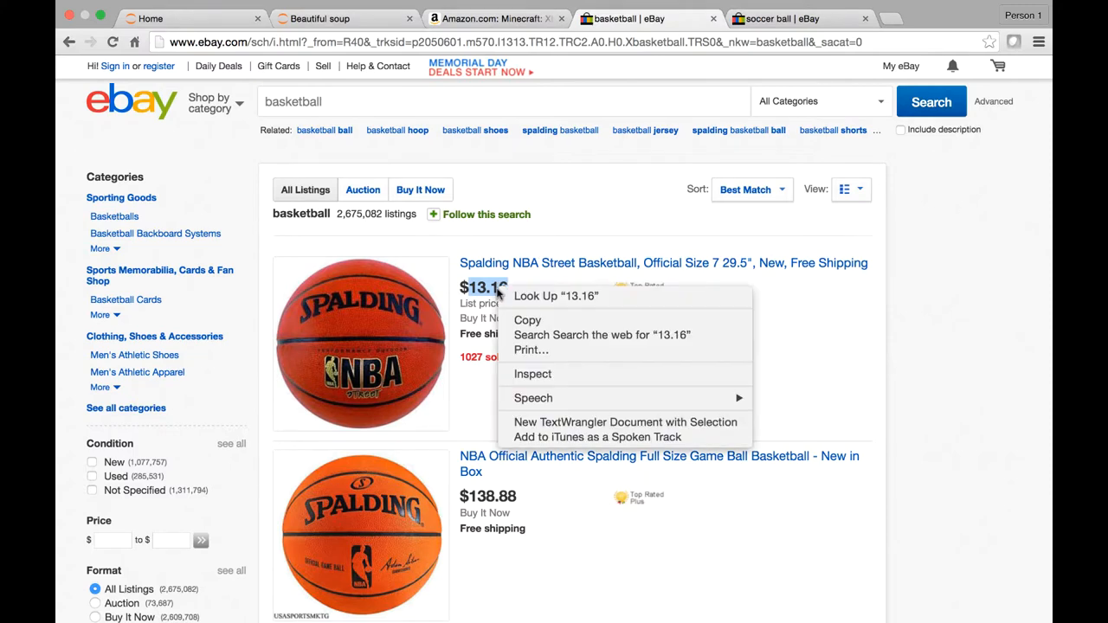
pyautogui.moveTo(534, 374)
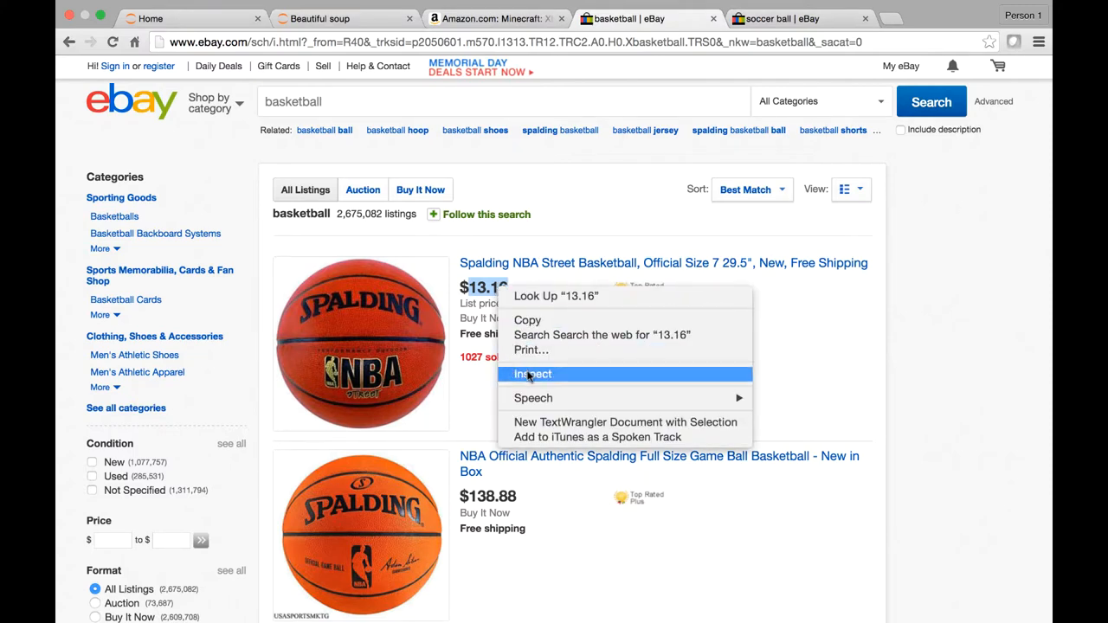
pyautogui.click(533, 374)
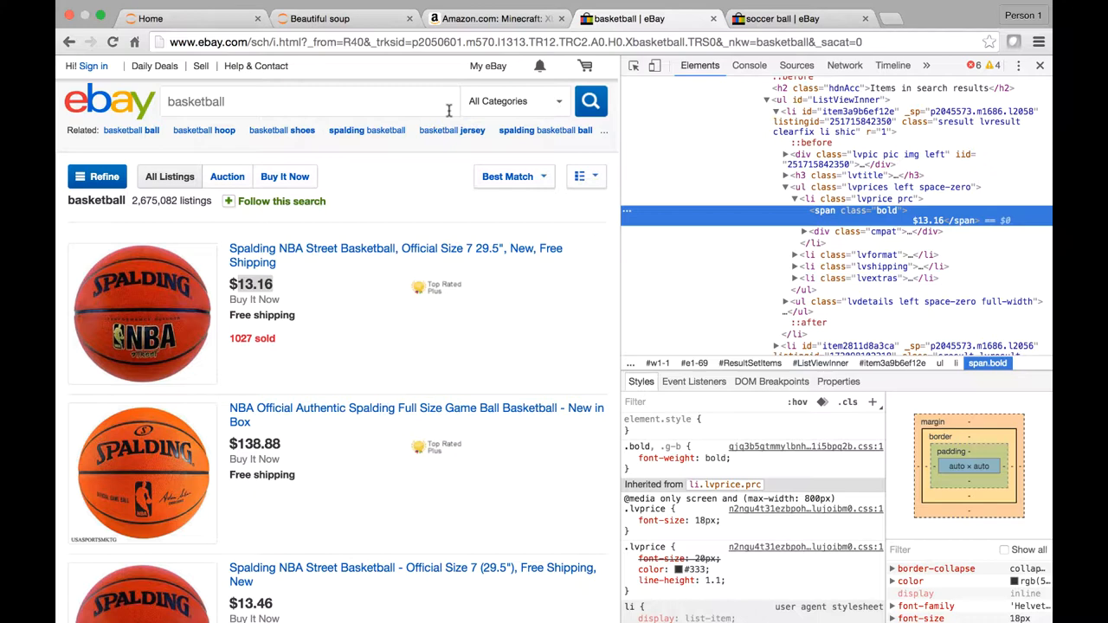
pyautogui.click(320, 17)
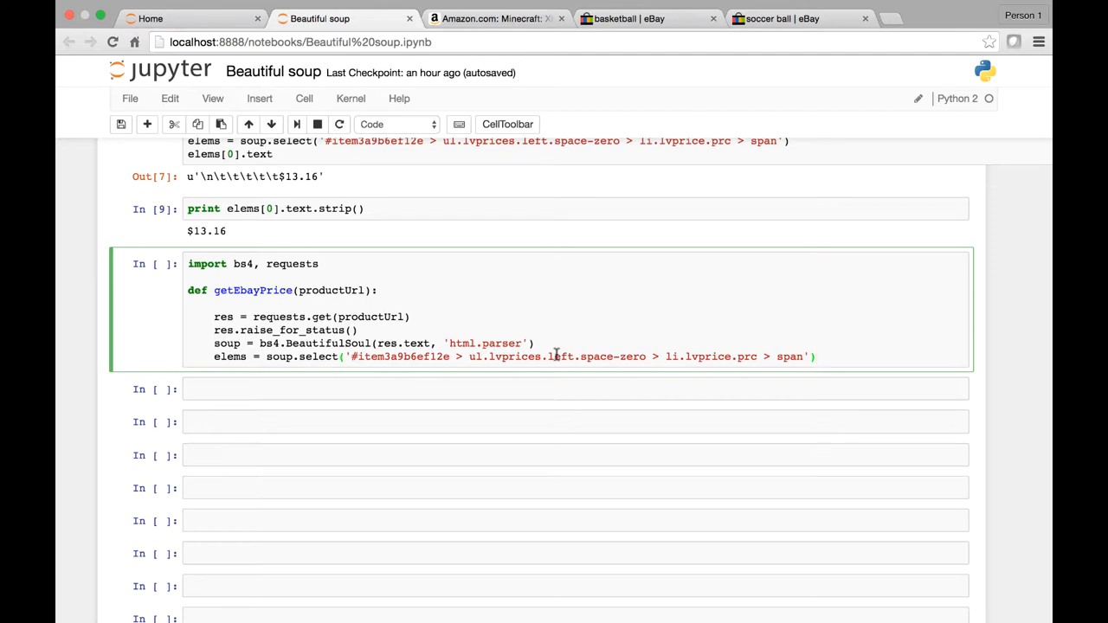
# - Add 'return elems[0].text.strip()' as the function's last line
pyautogui.click(814, 357)
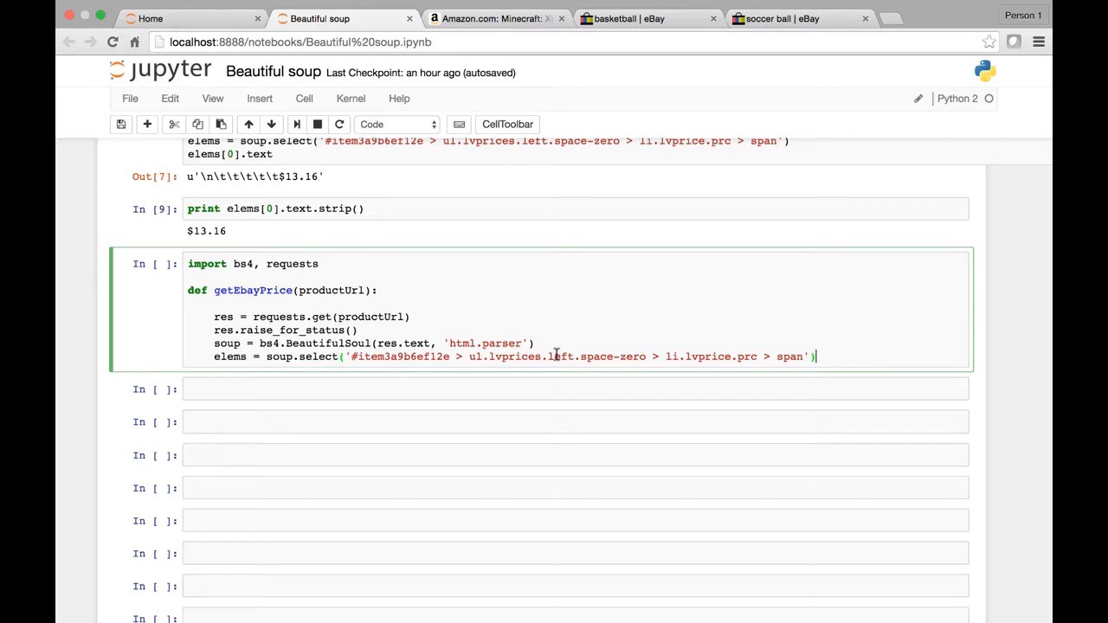
pyautogui.press('enter')
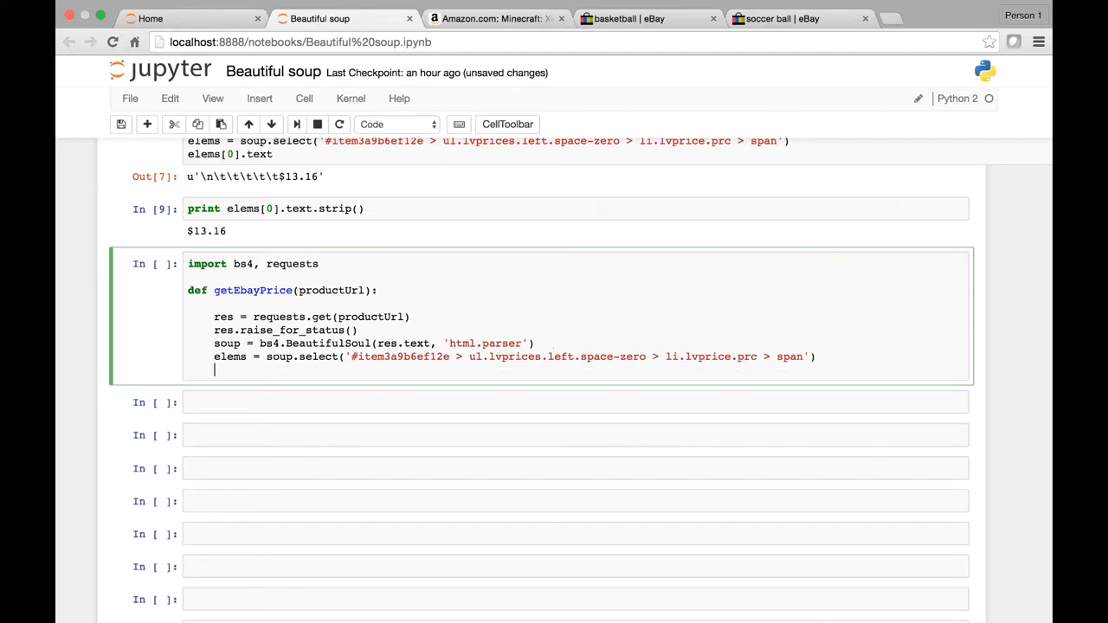
pyautogui.write('retu')
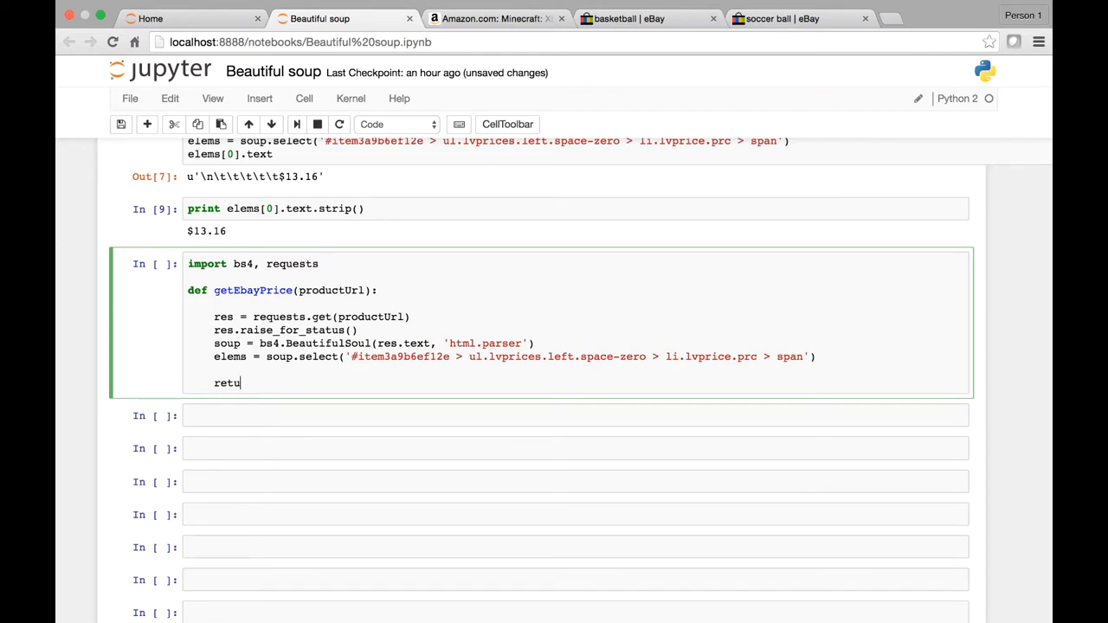
pyautogui.write('rn elems[')
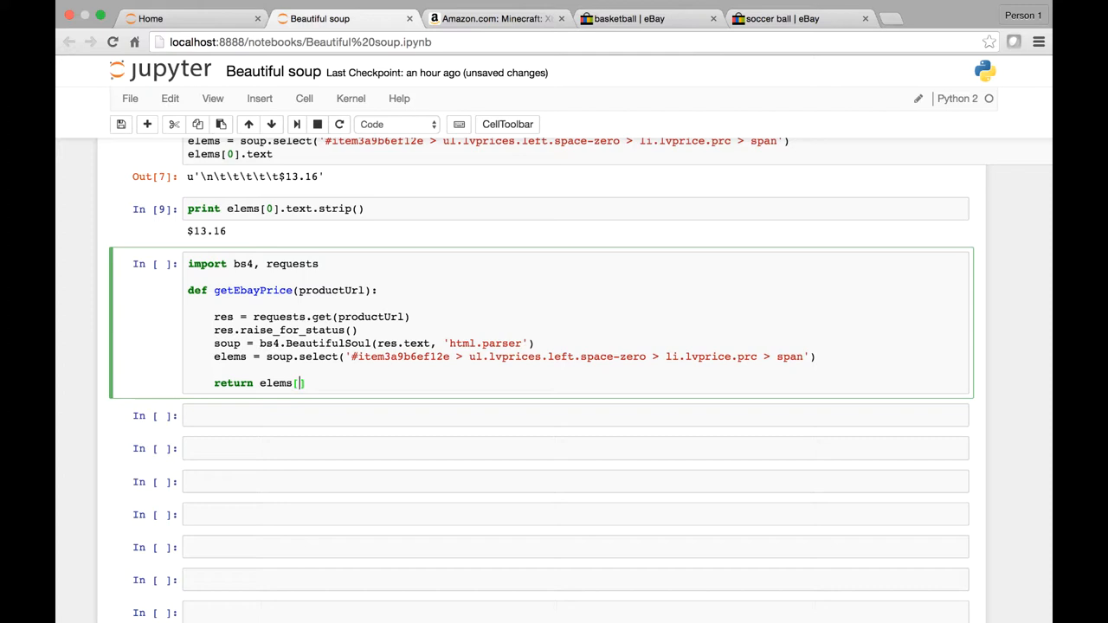
pyautogui.write('0')
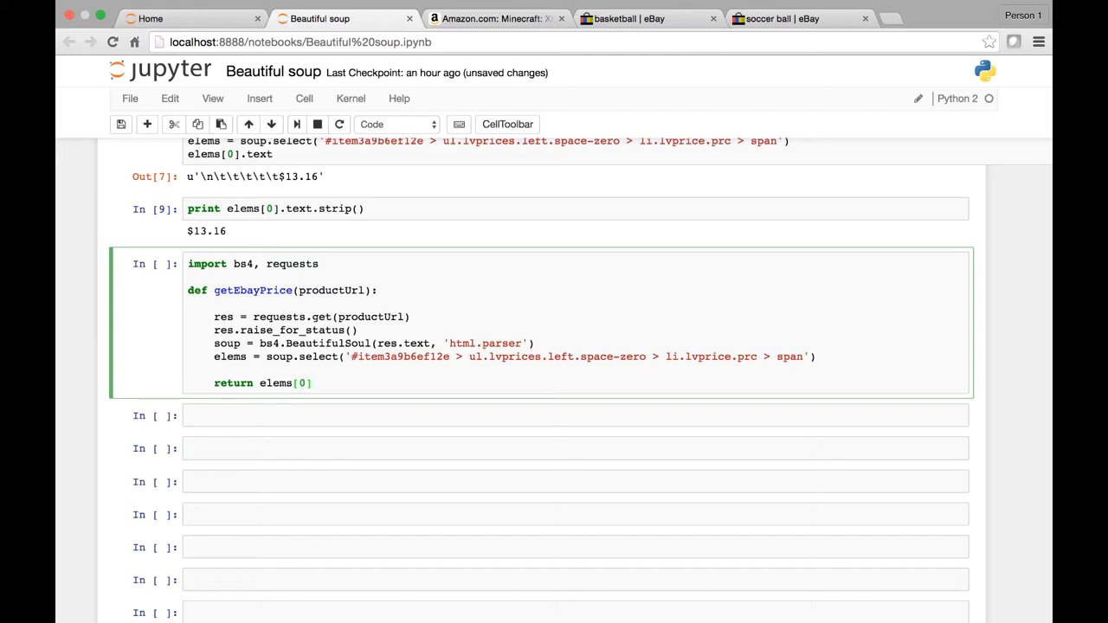
pyautogui.write('.text.st')
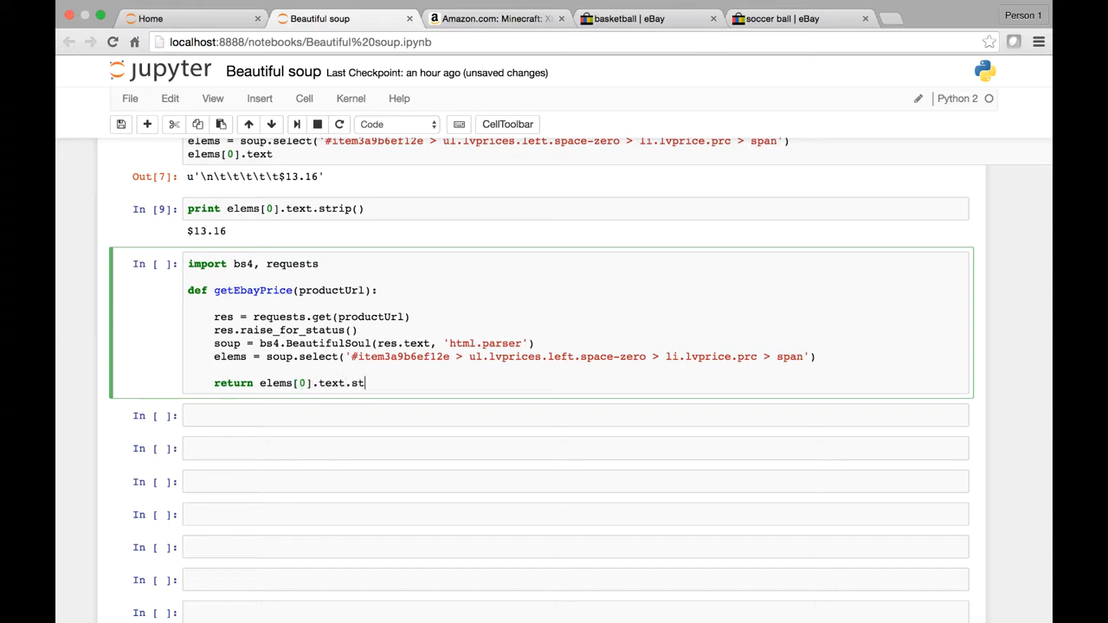
pyautogui.write('rip9')
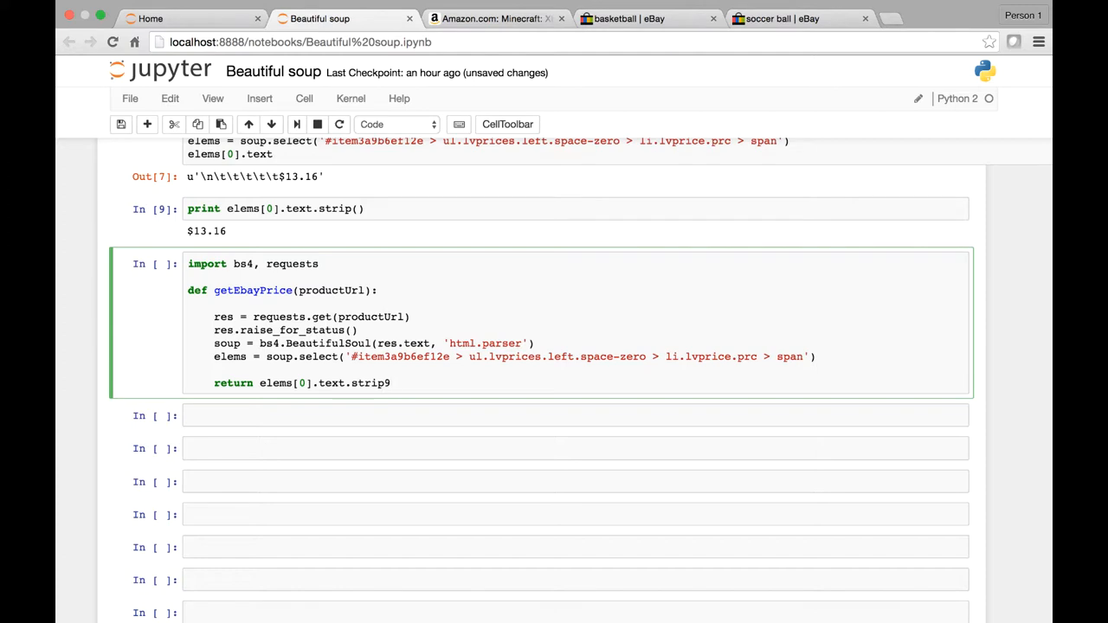
pyautogui.write('()')
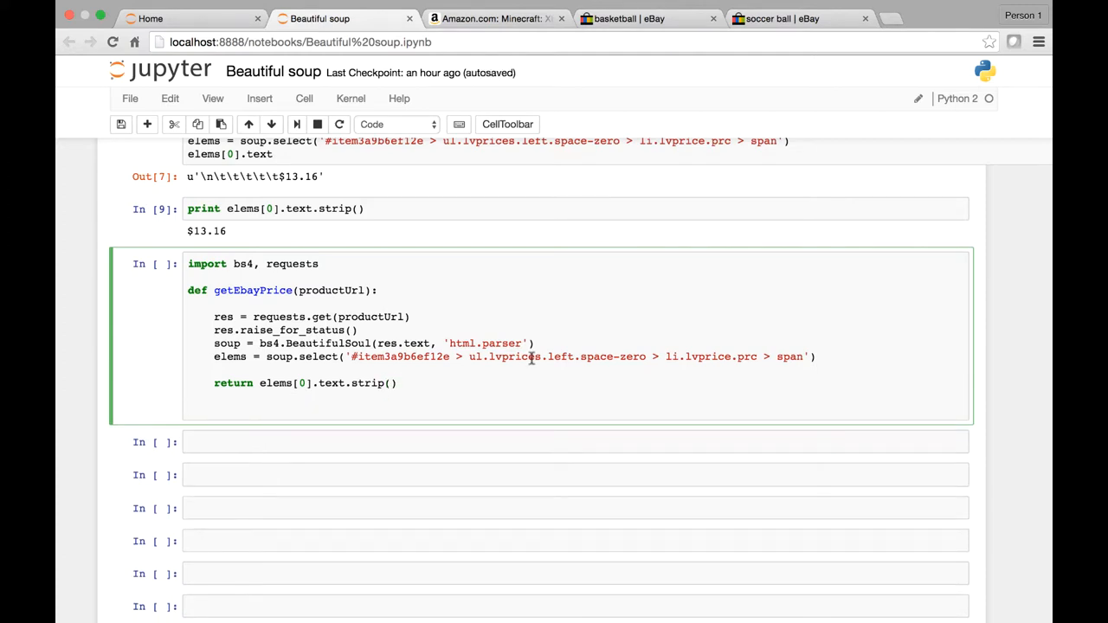
# - Below the function start "price = getEbayPrice('')" with an empty URL
pyautogui.write('price')
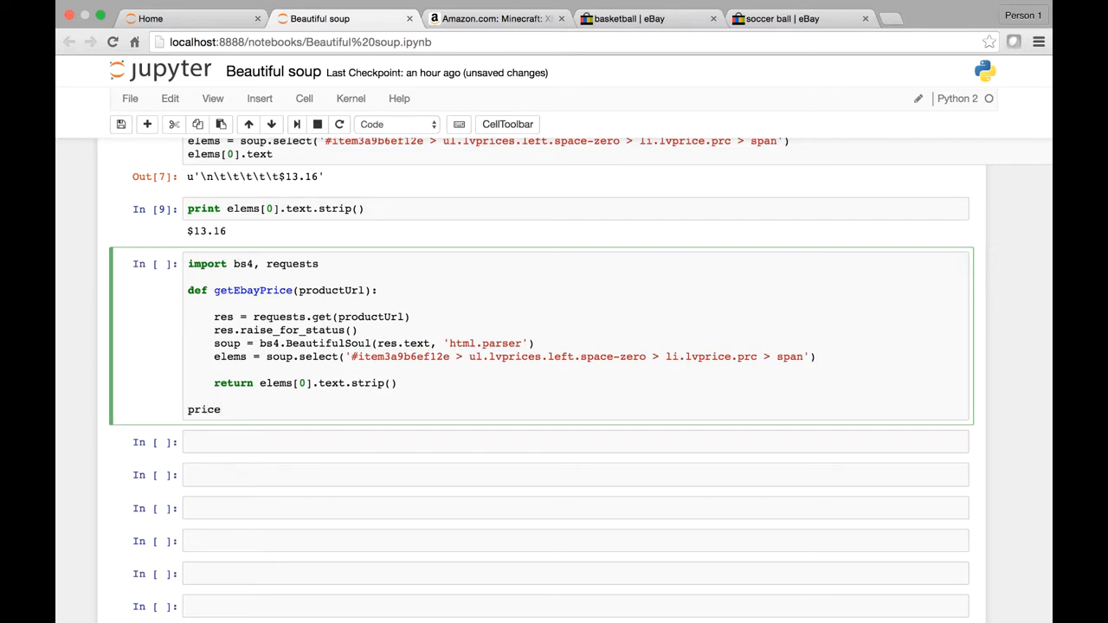
pyautogui.write('=')
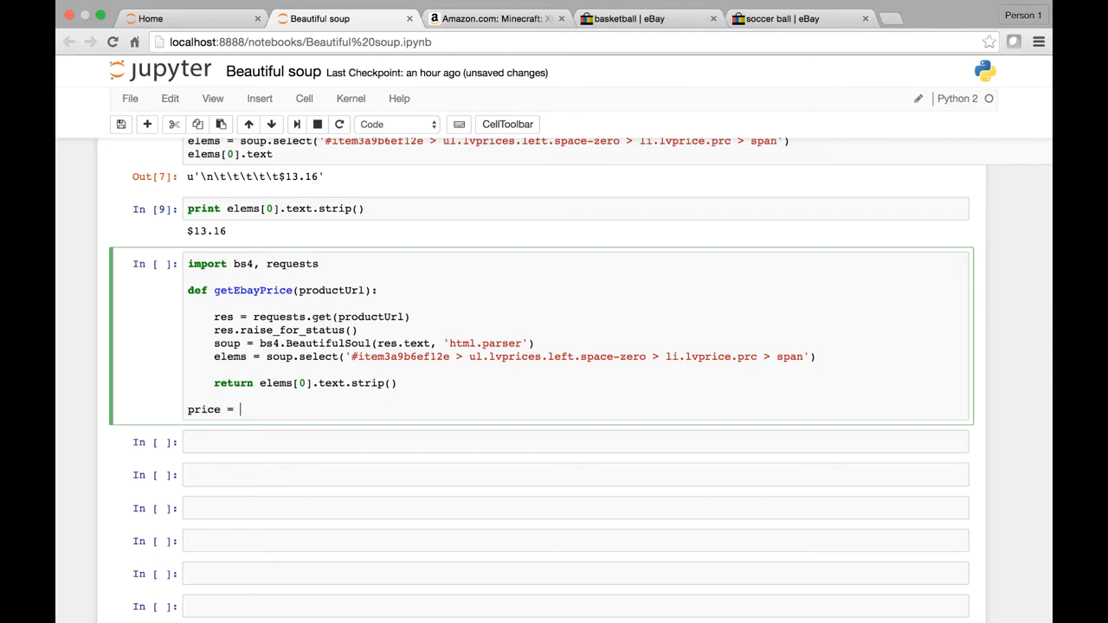
pyautogui.write('getE')
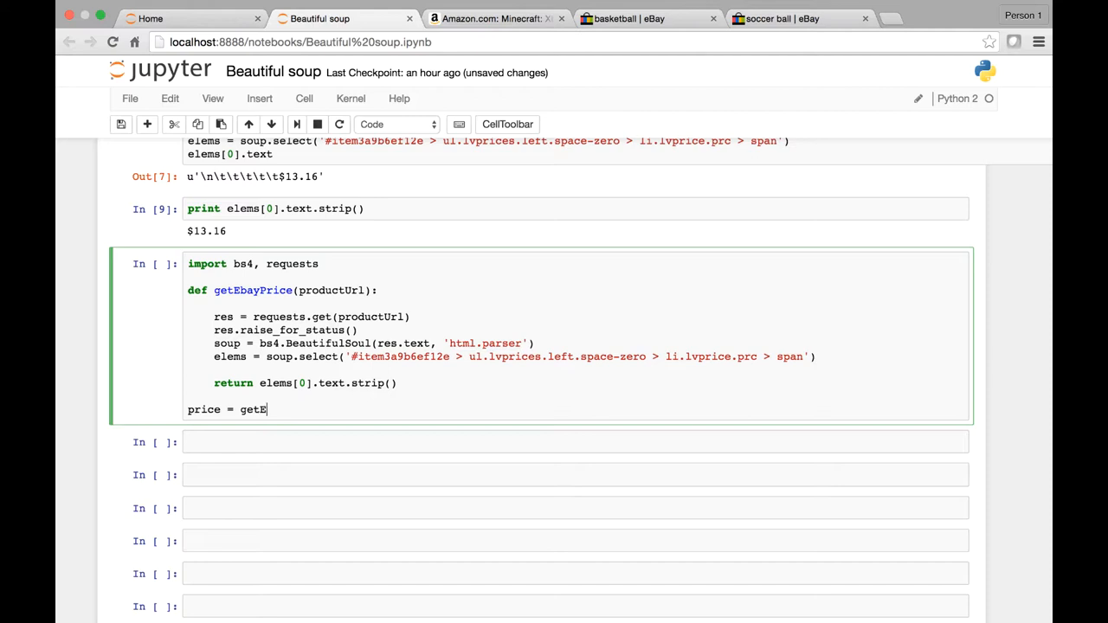
pyautogui.write('bayPrice(')
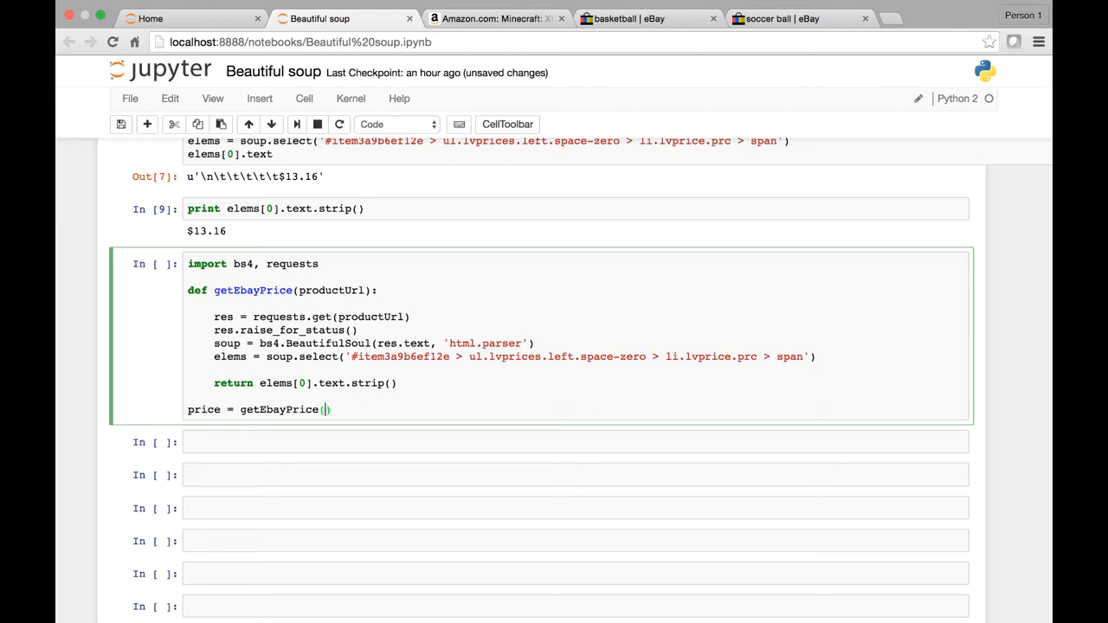
pyautogui.write("''")
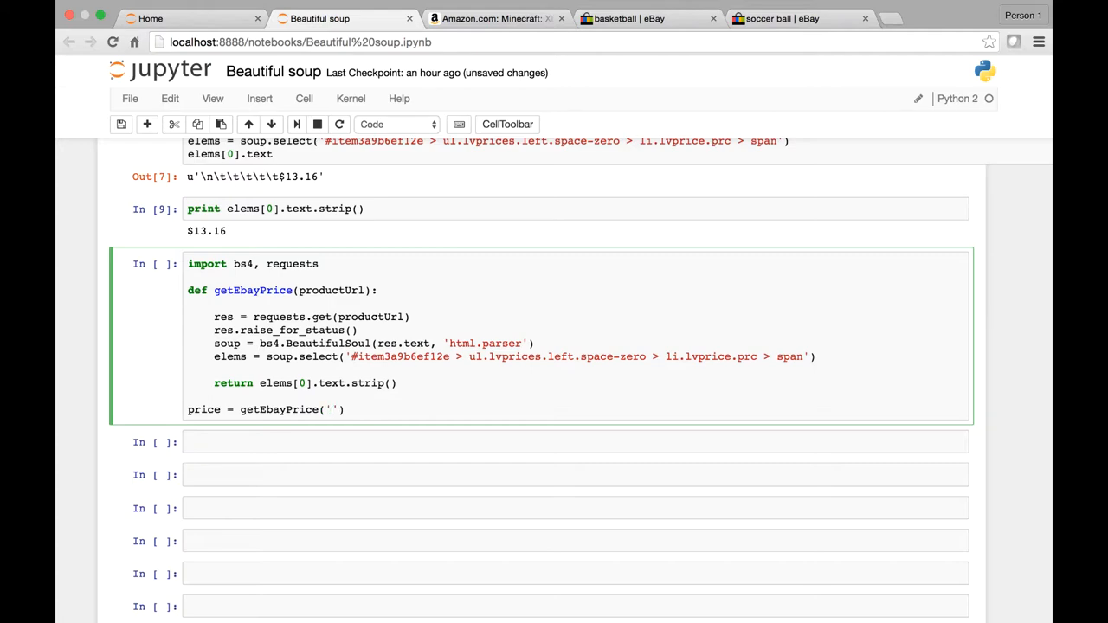
pyautogui.moveTo(654, 160)
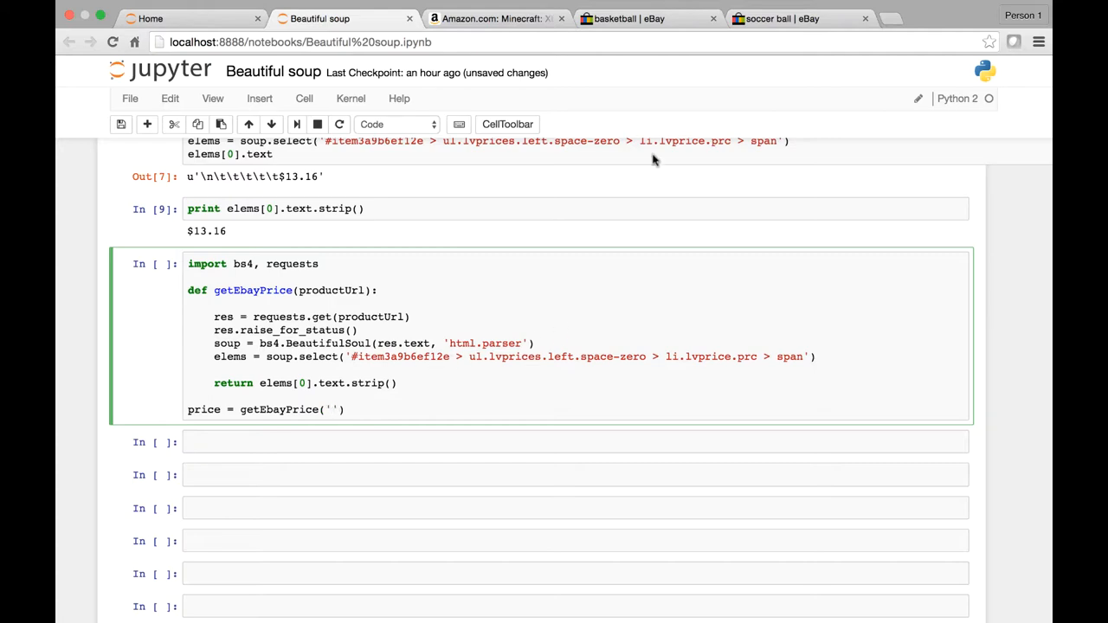
# - Select the eBay basketball search page's address to copy its URL
pyautogui.click(645, 17)
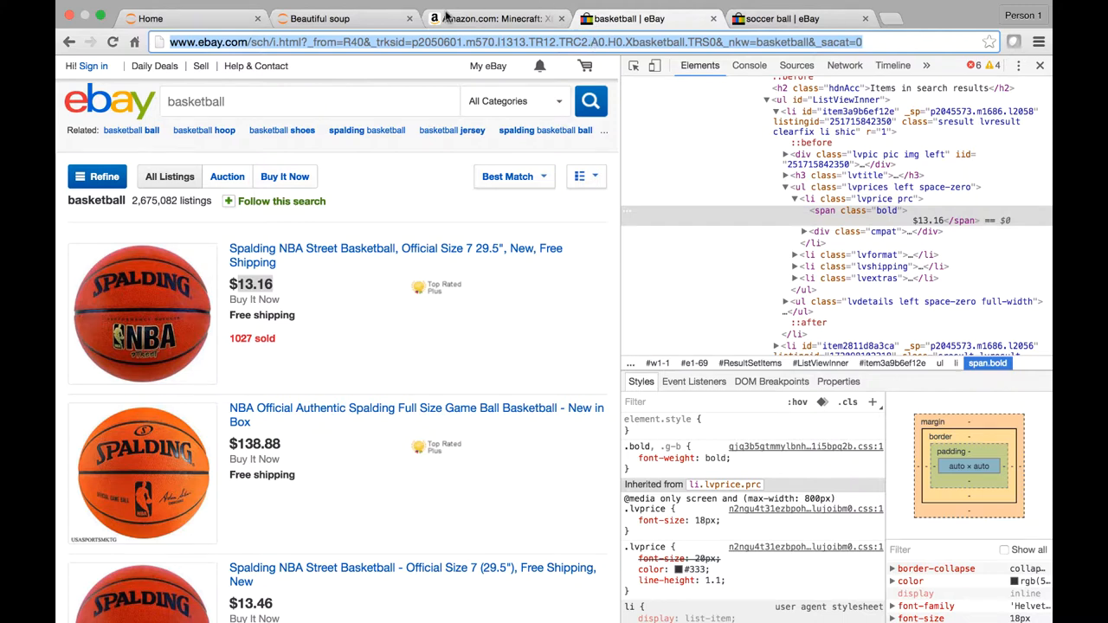
pyautogui.click(343, 17)
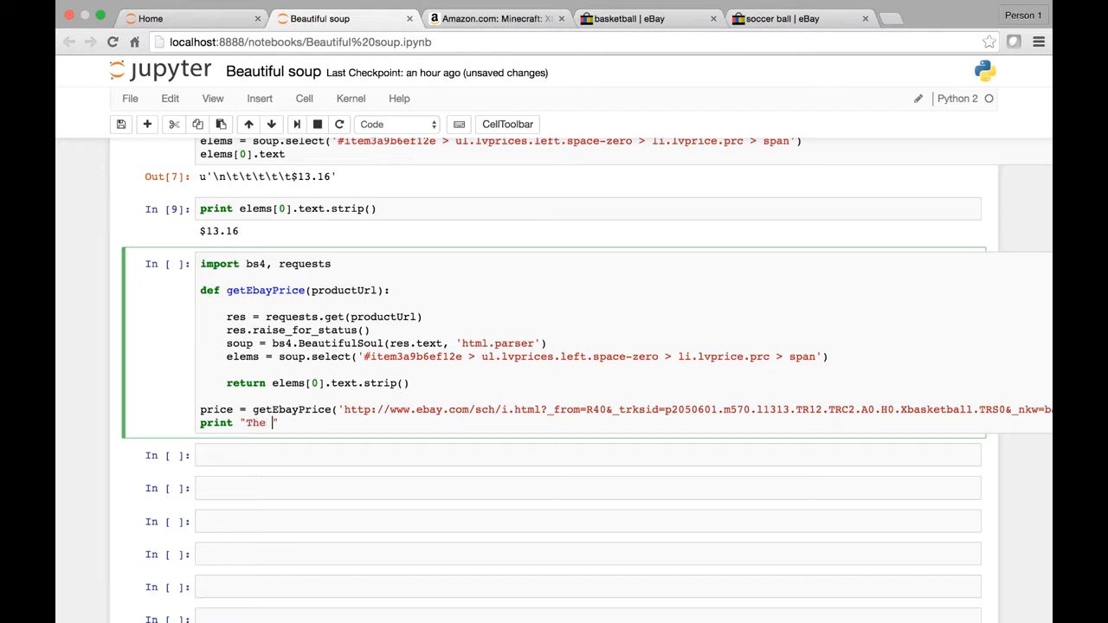
# - Add "print 'The price is ' + price" and run the cell, hitting an AttributeError
pyautogui.write('price is')
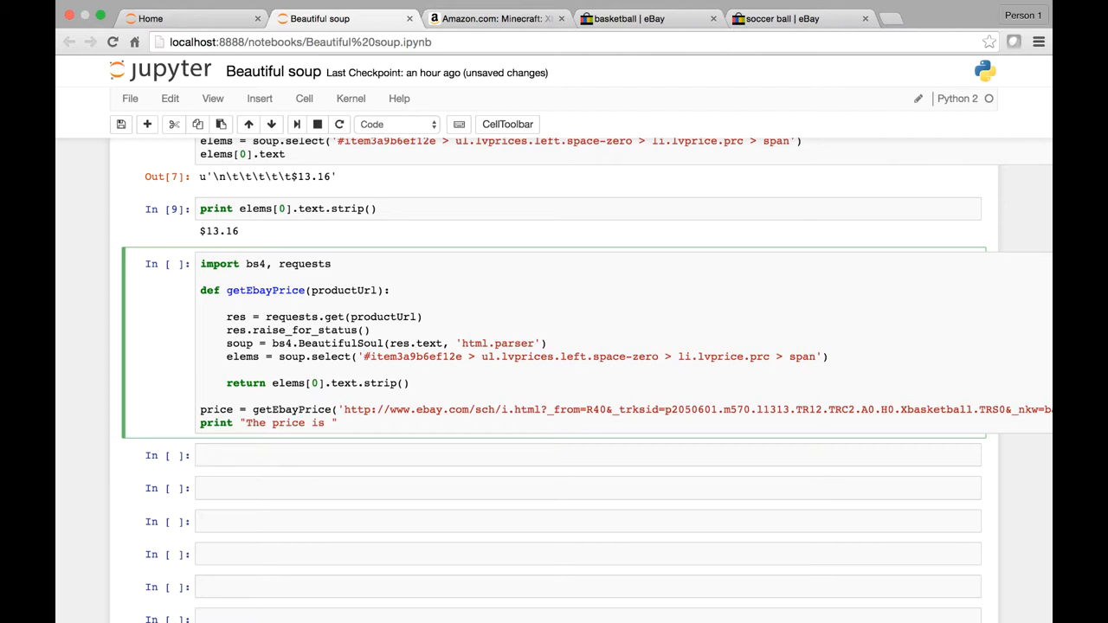
pyautogui.write('+ price')
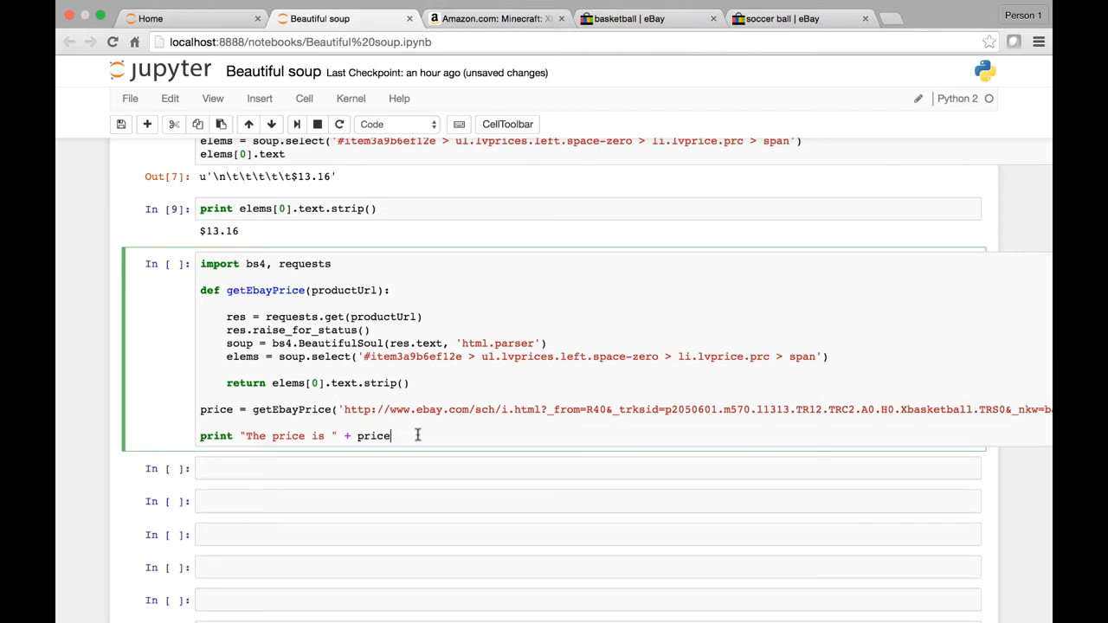
pyautogui.press('shift+enter')
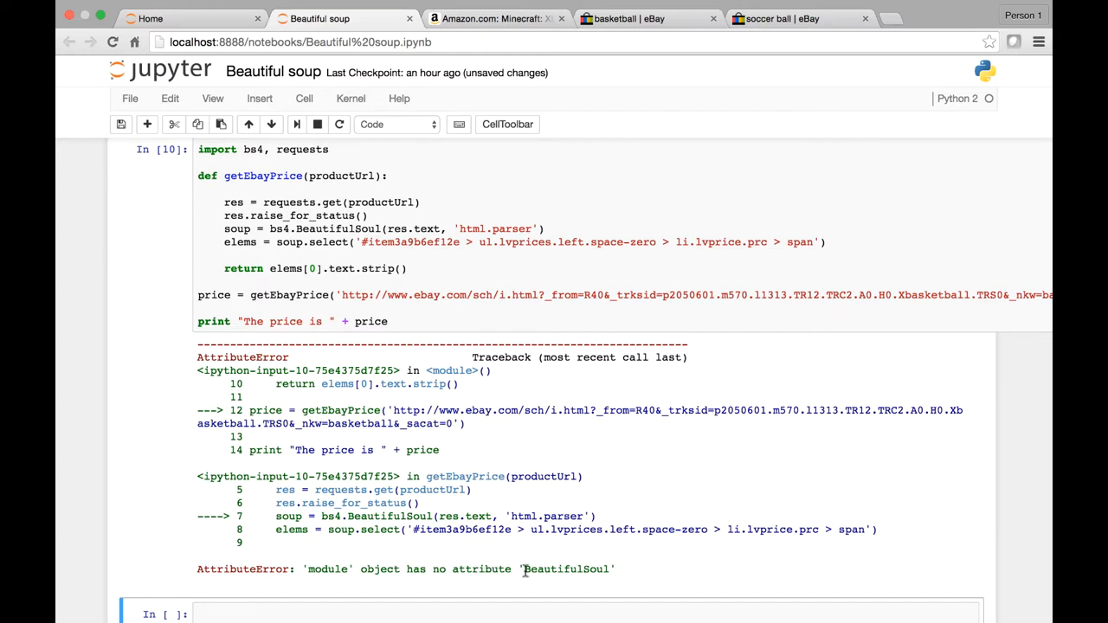
pyautogui.moveTo(606, 567)
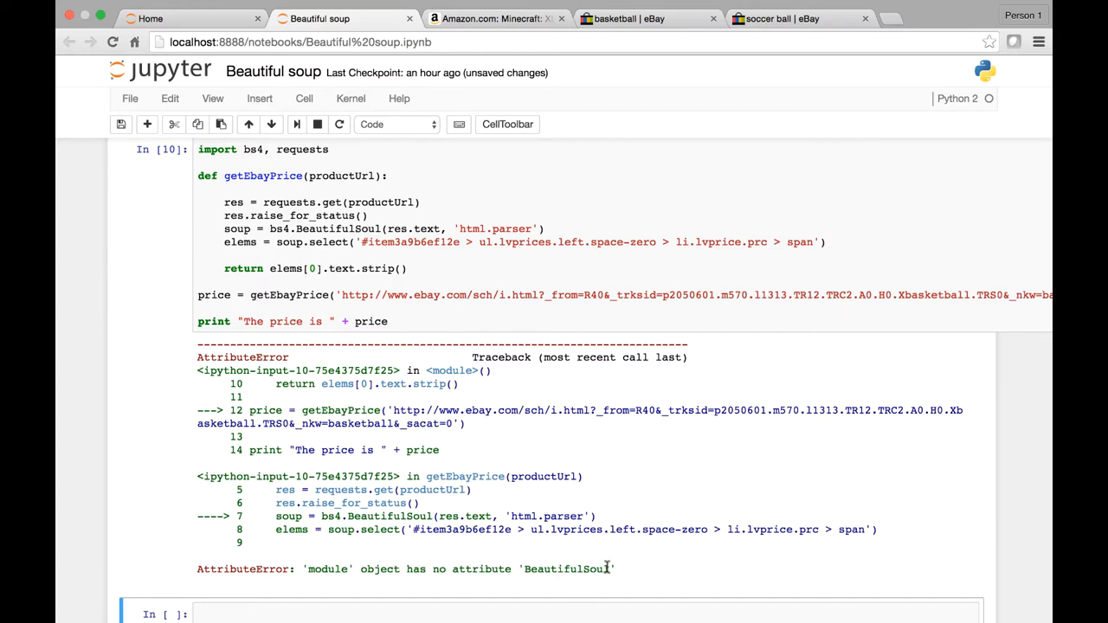
# - Scroll through the AttributeError traceback for the BeautifulSoul typo
pyautogui.scroll(-3)
pyautogui.write('p')
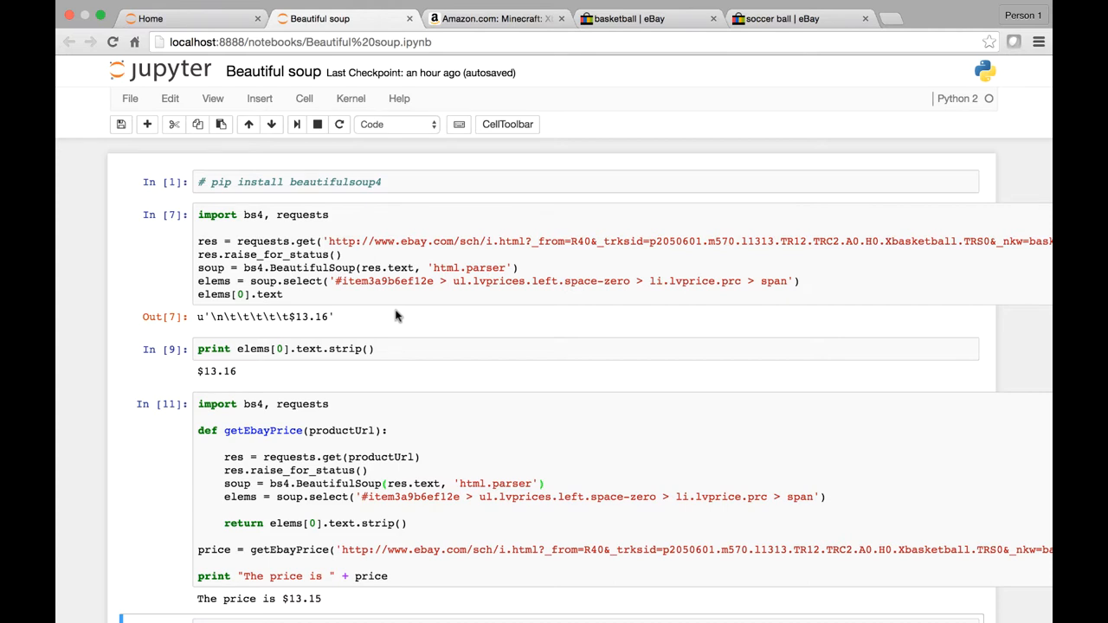
# - Scroll to the rerun output showing 'The price is $13.15'
pyautogui.scroll(-3)
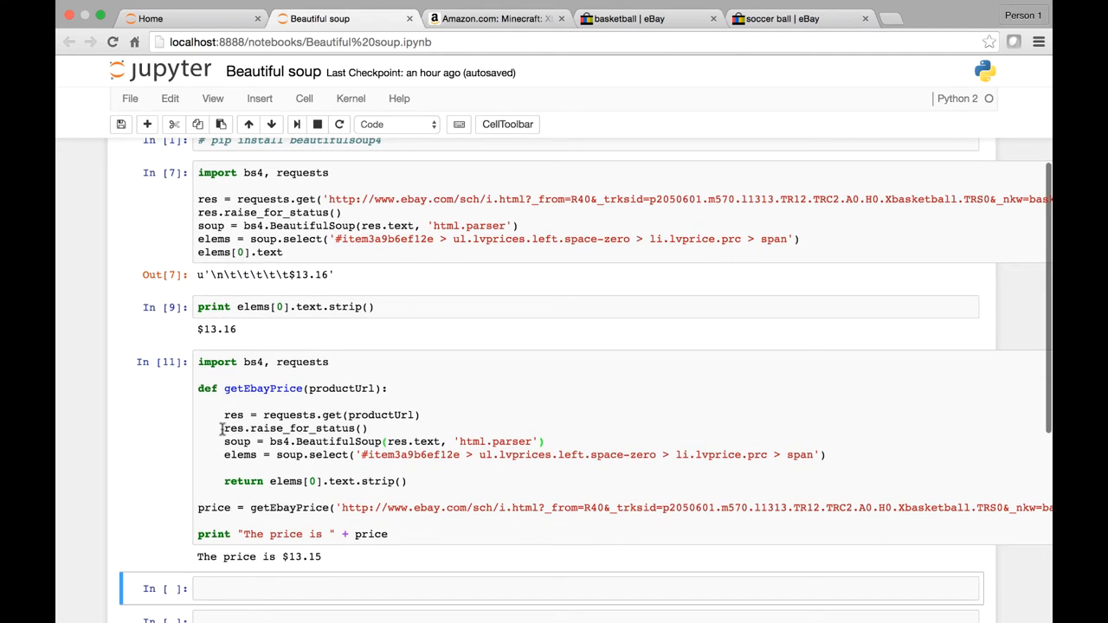